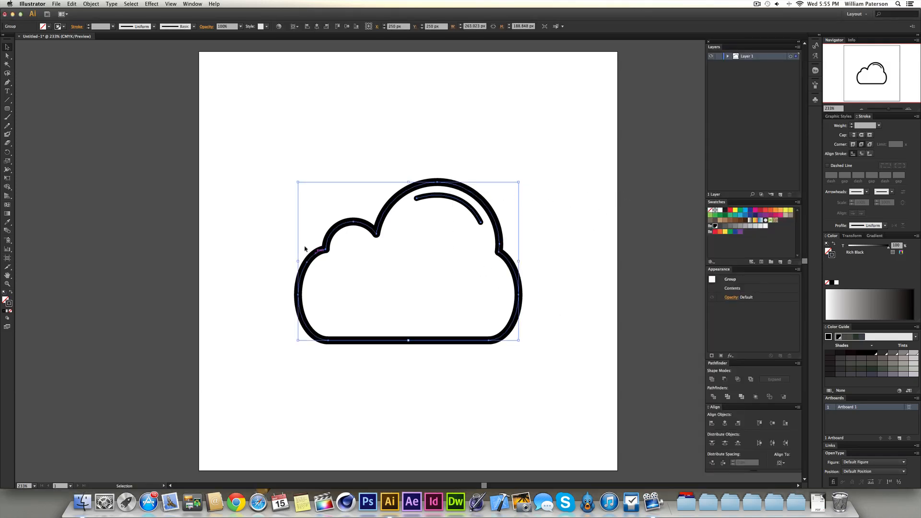
{"action": "mouse_move", "coordinate": [475, 269]}
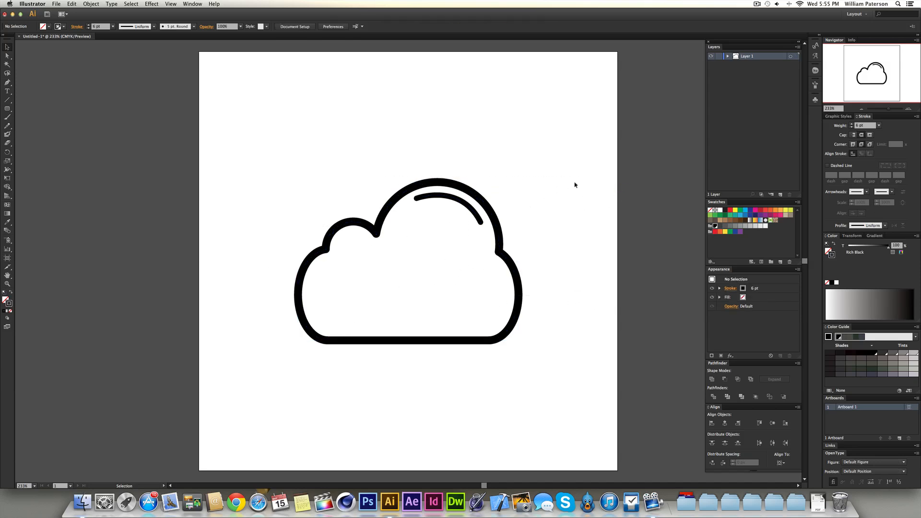
{"action": "mouse_move", "coordinate": [536, 231]}
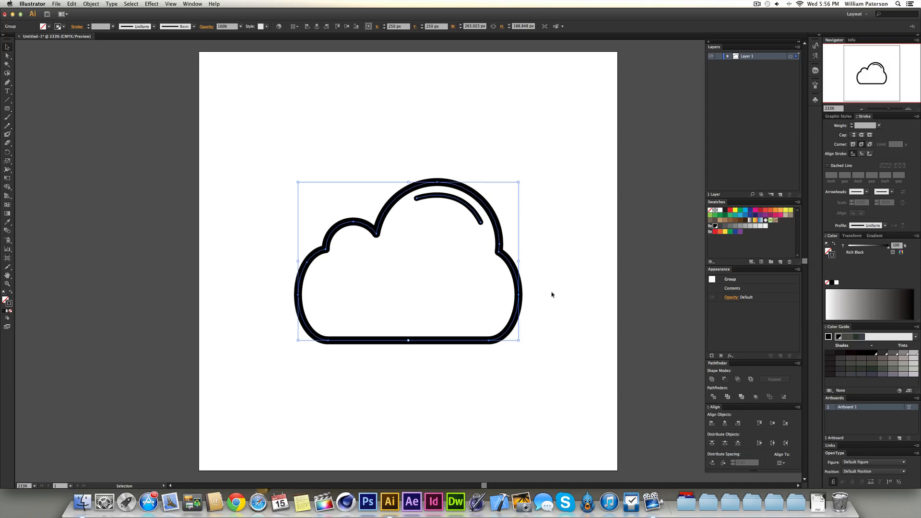
Create a new blank 500 × 500 px document with default settings.
{"action": "key", "text": "cmd+n"}
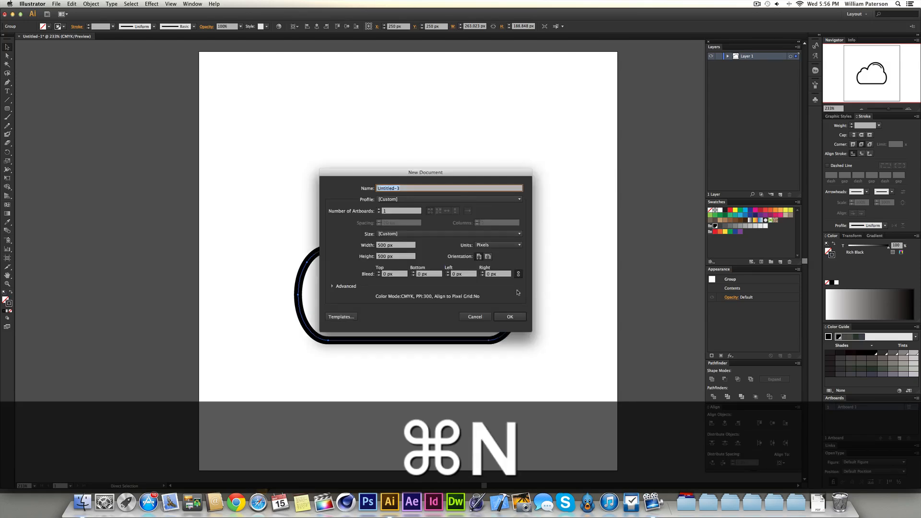
{"action": "left_click", "coordinate": [511, 316]}
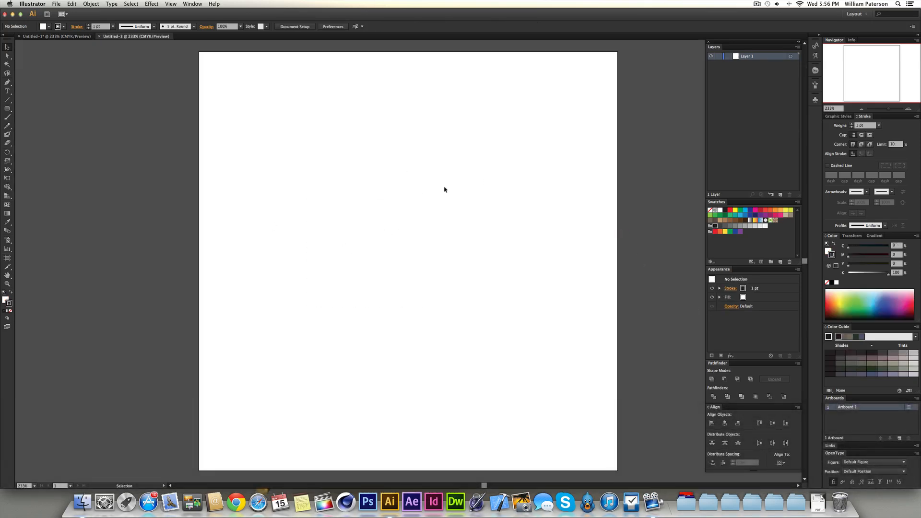
{"action": "mouse_move", "coordinate": [455, 212]}
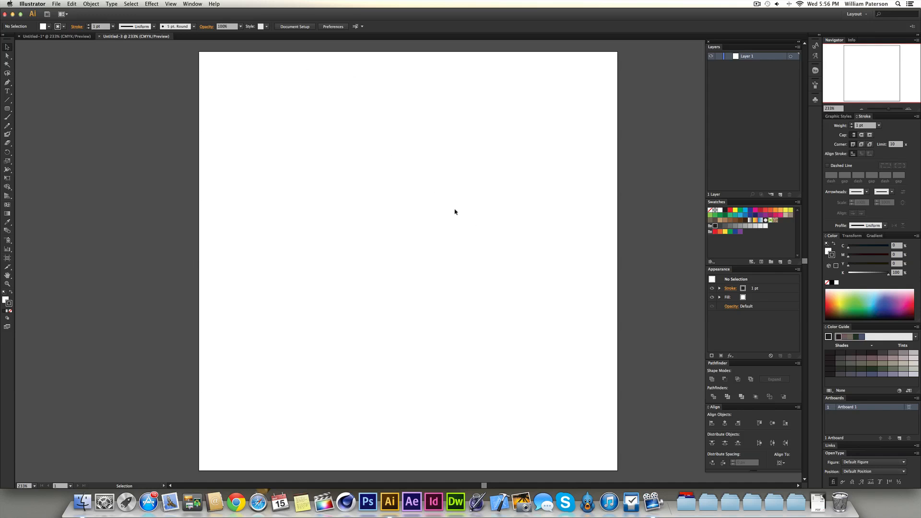
{"action": "mouse_move", "coordinate": [378, 328]}
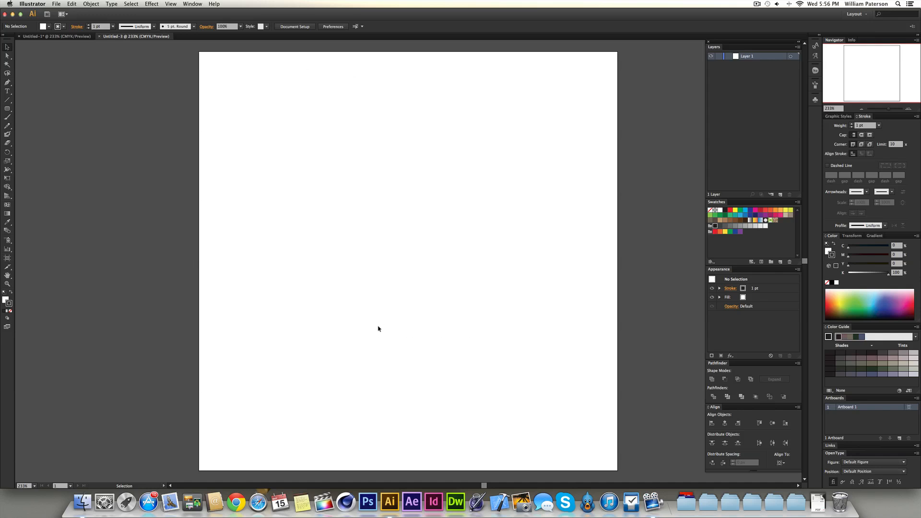
{"action": "mouse_move", "coordinate": [6, 122]}
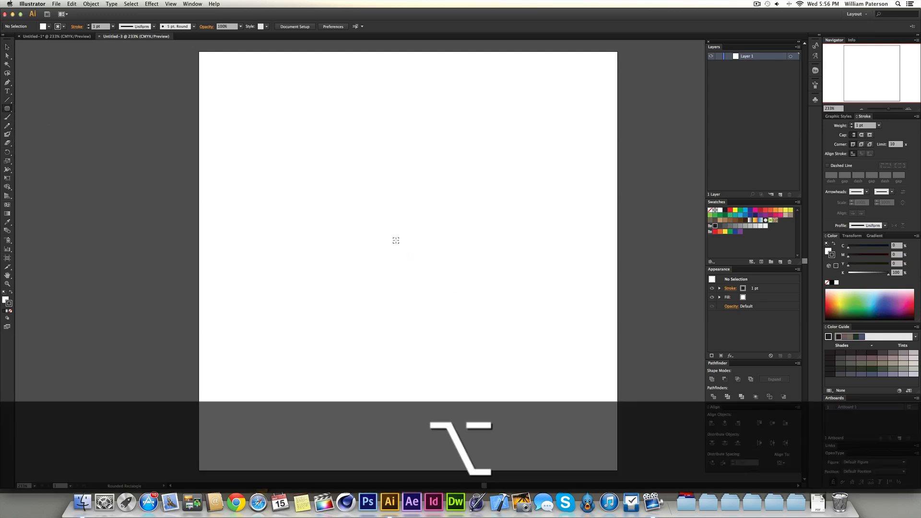
Enter rounded-rectangle settings of about 287 × 115 px with a 100 px corner radius.
{"action": "left_click", "coordinate": [395, 240]}
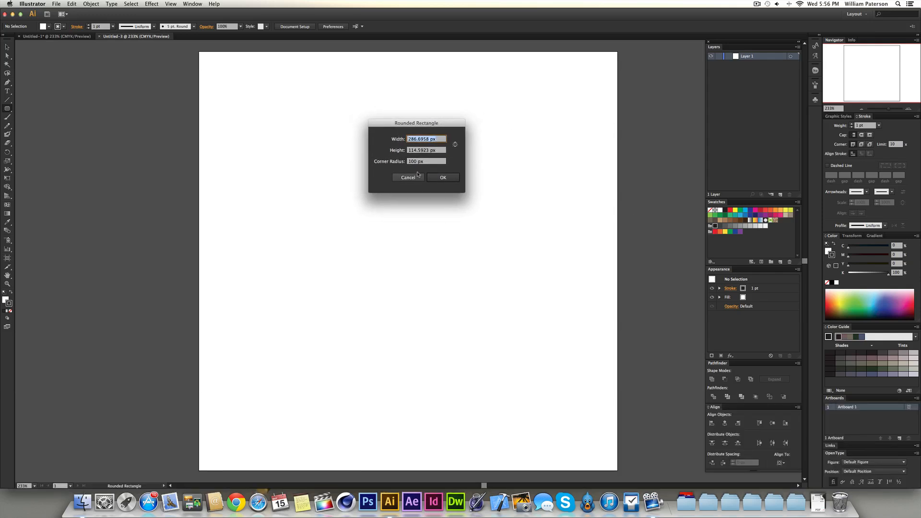
{"action": "left_click", "coordinate": [426, 161]}
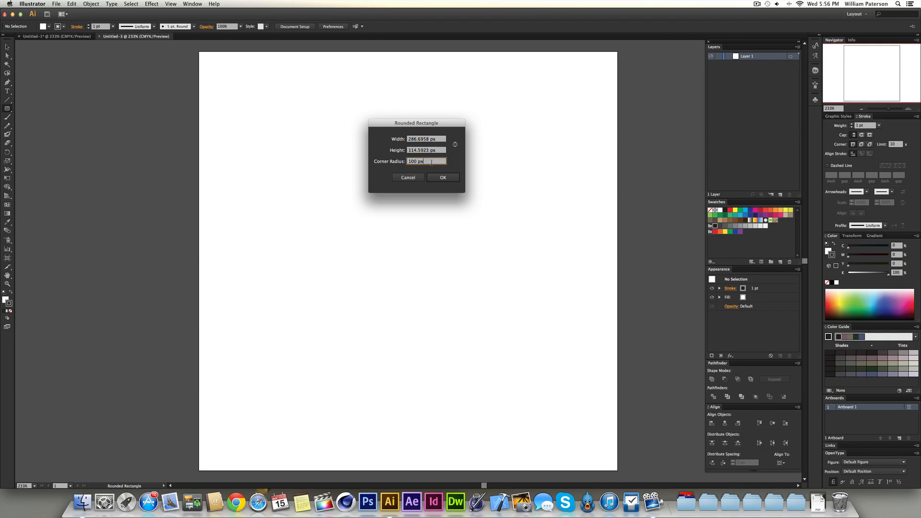
{"action": "triple_click", "coordinate": [426, 161]}
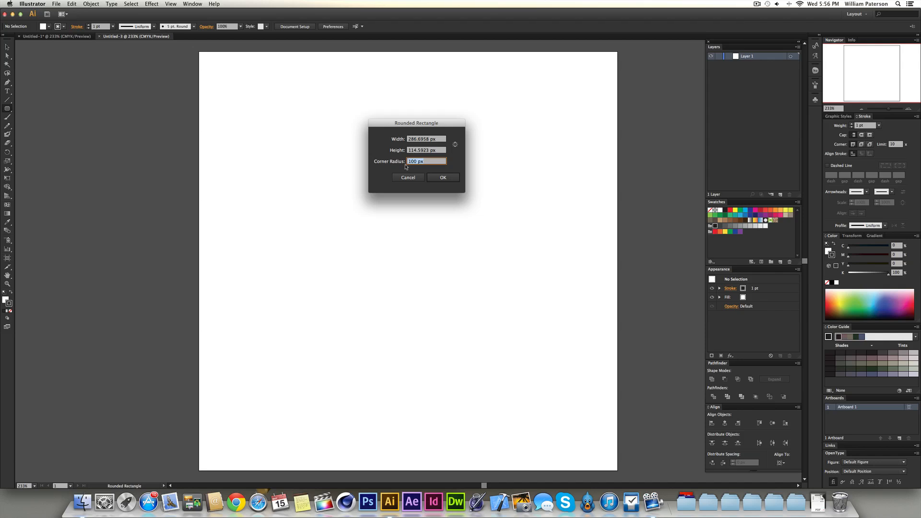
{"action": "mouse_move", "coordinate": [409, 169]}
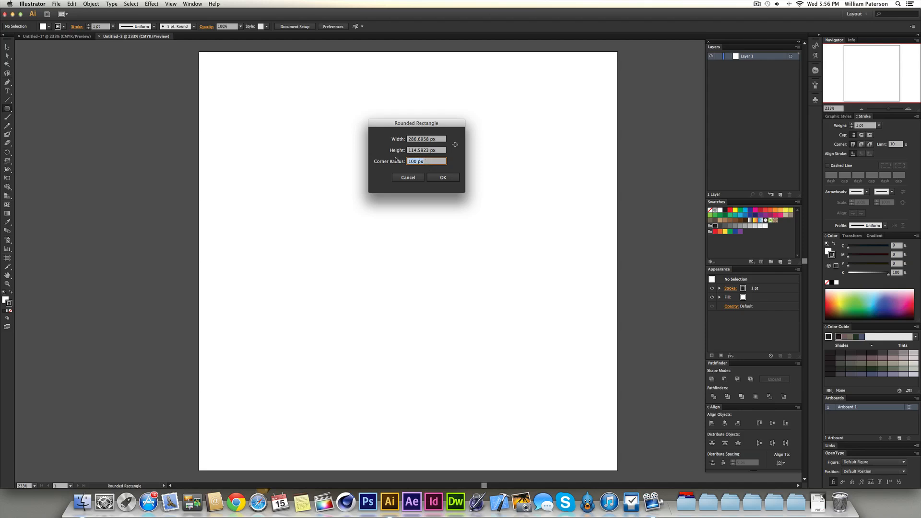
{"action": "mouse_move", "coordinate": [383, 129]}
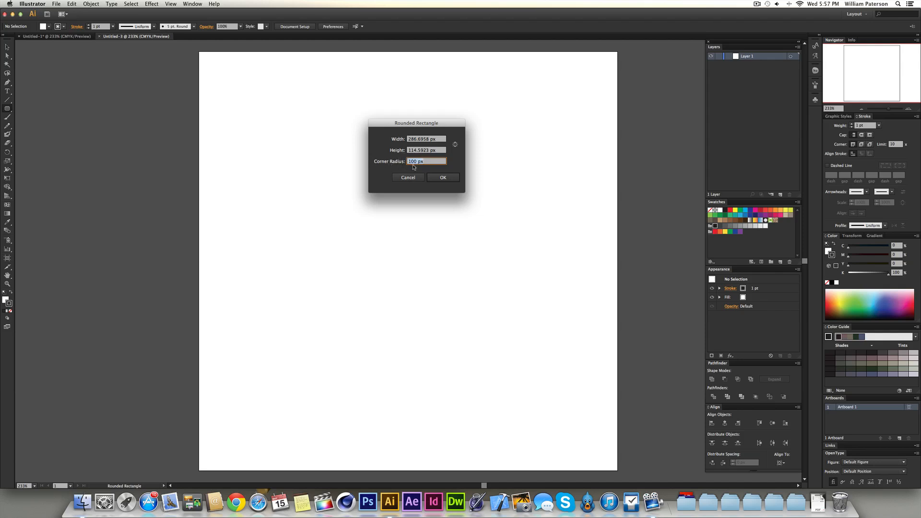
{"action": "left_click", "coordinate": [443, 177]}
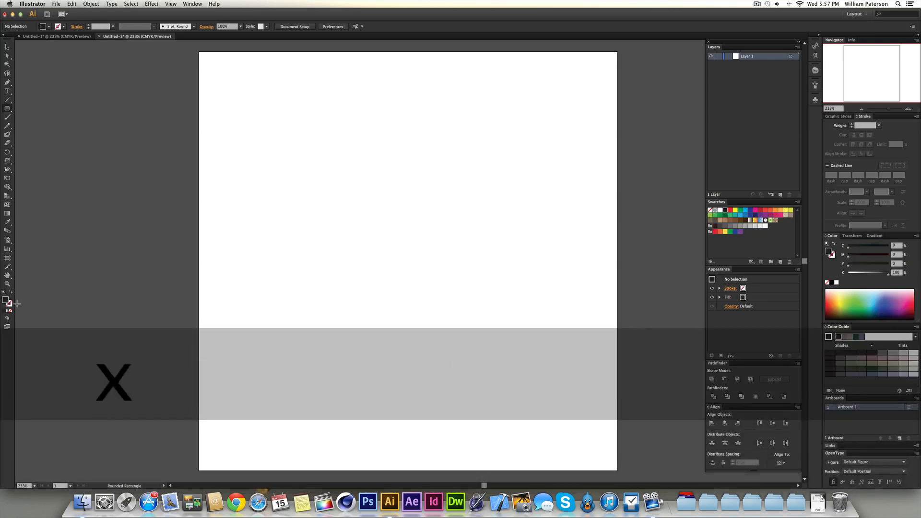
Draw a wide dark pill-shaped rounded rectangle across the page centre.
{"action": "left_click_drag", "start_coordinate": [288, 235], "coordinate": [525, 251]}
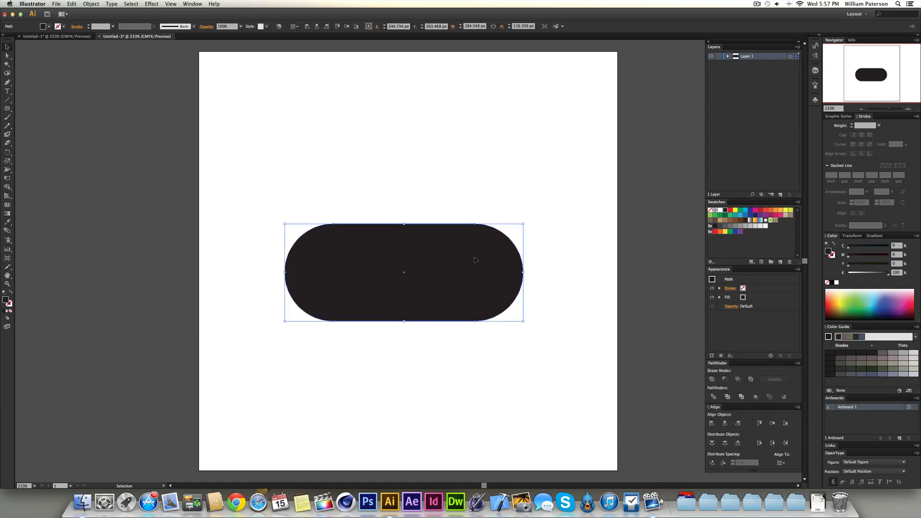
{"action": "mouse_move", "coordinate": [585, 245]}
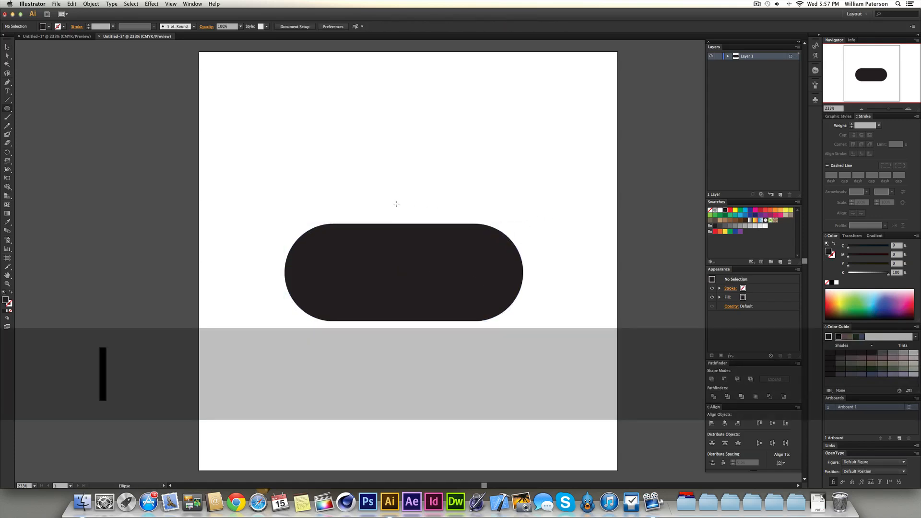
Sketch a first circle rising from the pill's top and nudge it rightward.
{"action": "left_click_drag", "start_coordinate": [393, 193], "coordinate": [461, 260]}
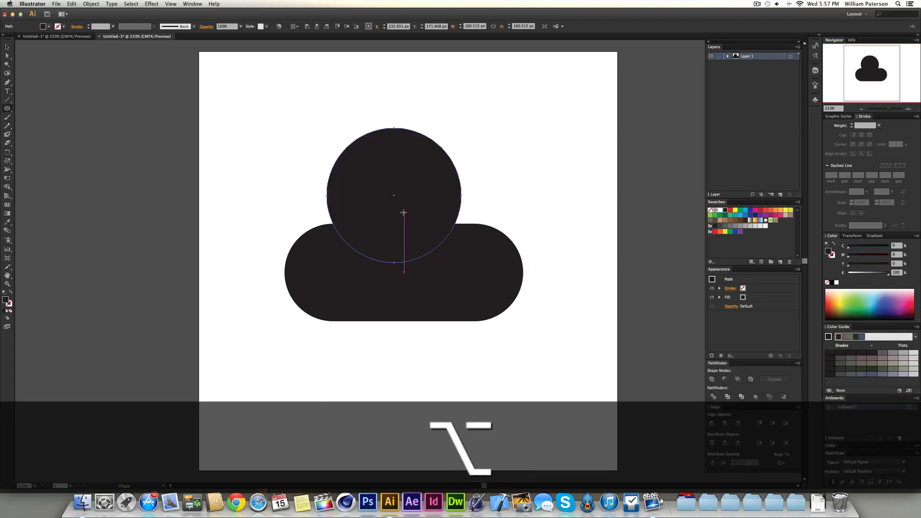
{"action": "left_click_drag", "start_coordinate": [393, 208], "coordinate": [449, 209]}
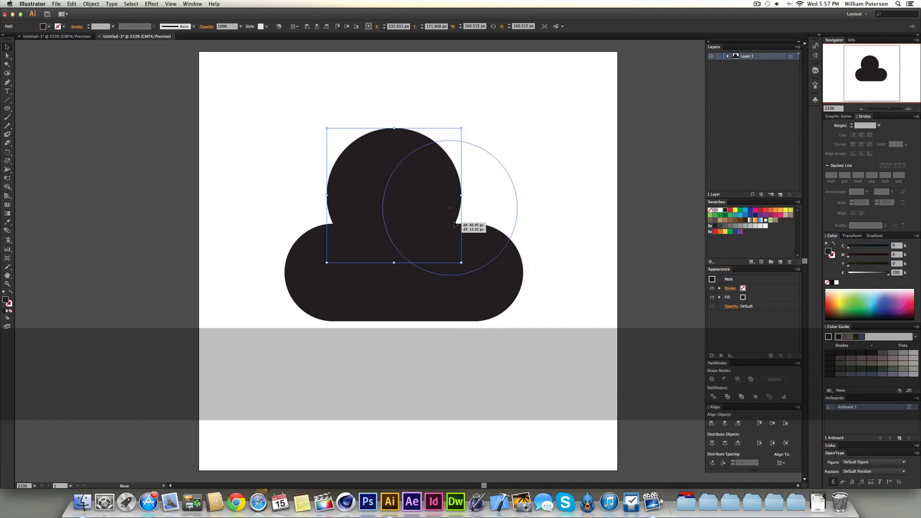
{"action": "left_click_drag", "start_coordinate": [393, 194], "coordinate": [450, 208]}
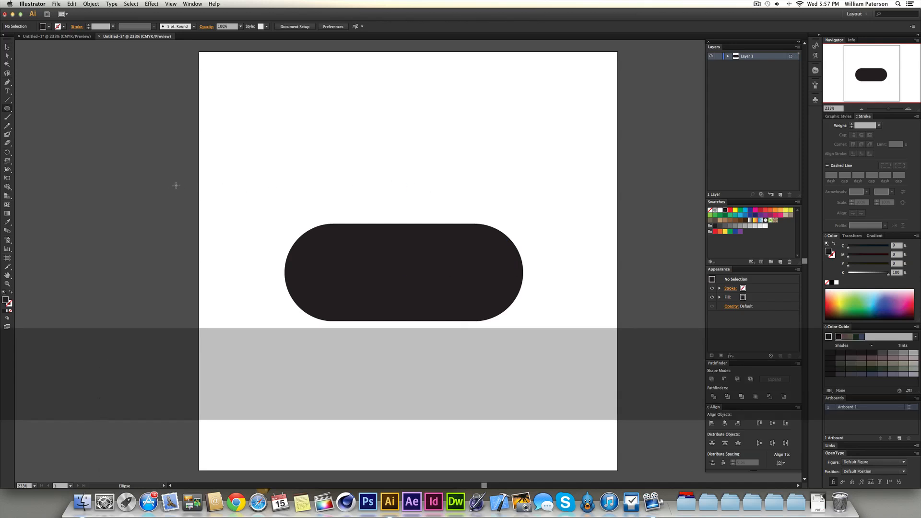
With the Ellipse tool, draw a large circle from its centre over the pill's upper right.
{"action": "left_click", "coordinate": [7, 112]}
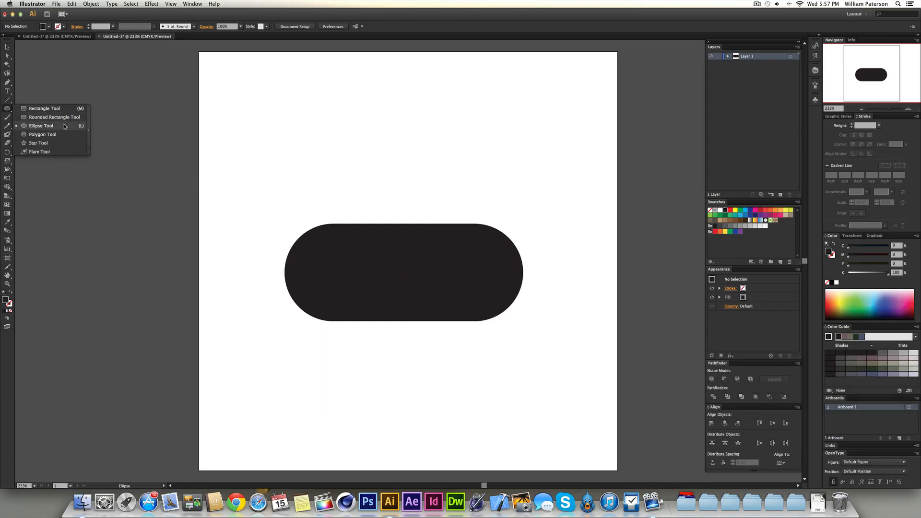
{"action": "mouse_move", "coordinate": [433, 194]}
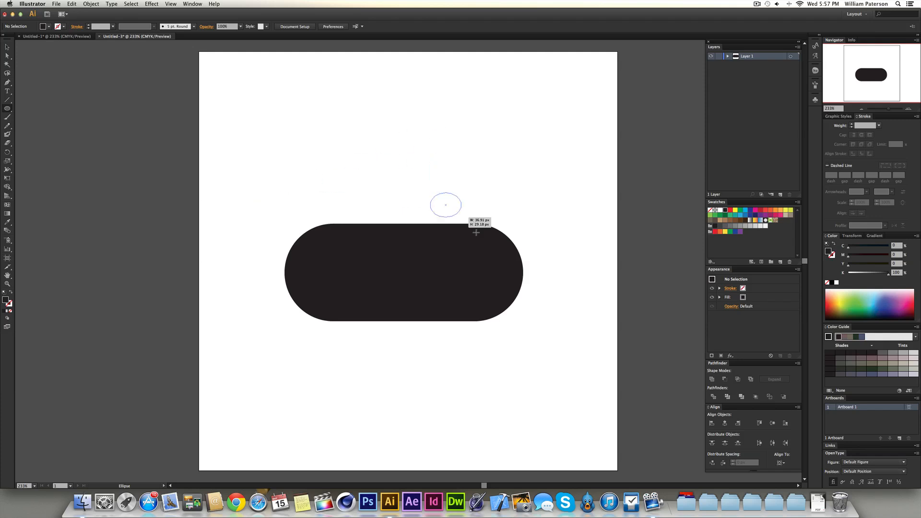
{"action": "left_click_drag", "start_coordinate": [431, 197], "coordinate": [570, 322]}
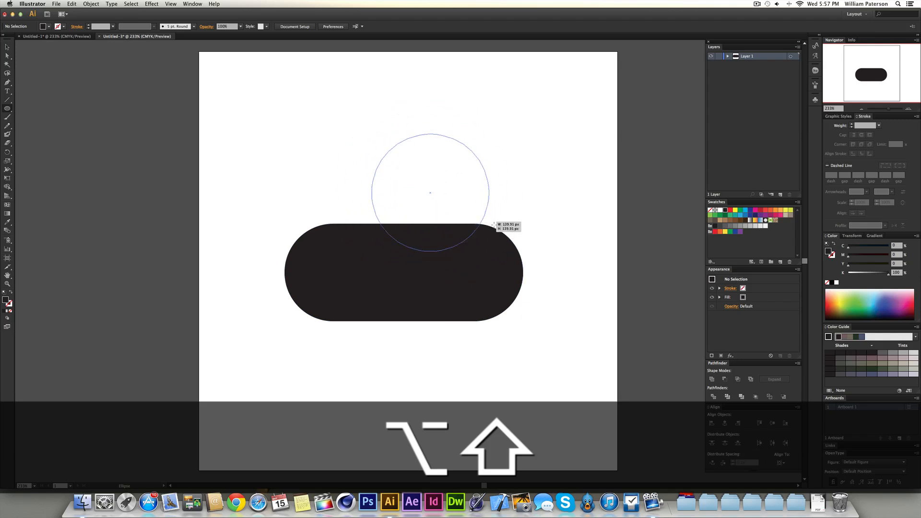
{"action": "left_click_drag", "start_coordinate": [493, 226], "coordinate": [528, 265]}
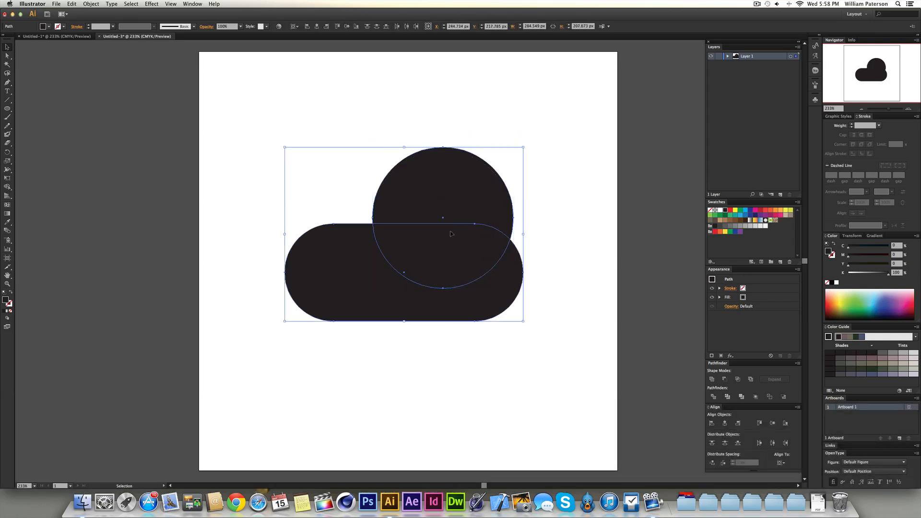
Reposition the large circle higher right, then undo an accidental duplicate of the left circle.
{"action": "left_click", "coordinate": [397, 367]}
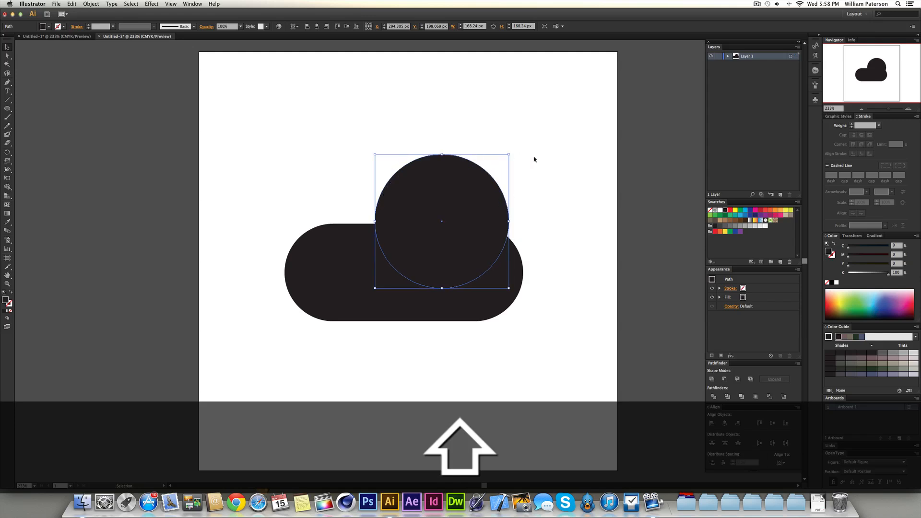
{"action": "left_click_drag", "start_coordinate": [507, 154], "coordinate": [519, 151]}
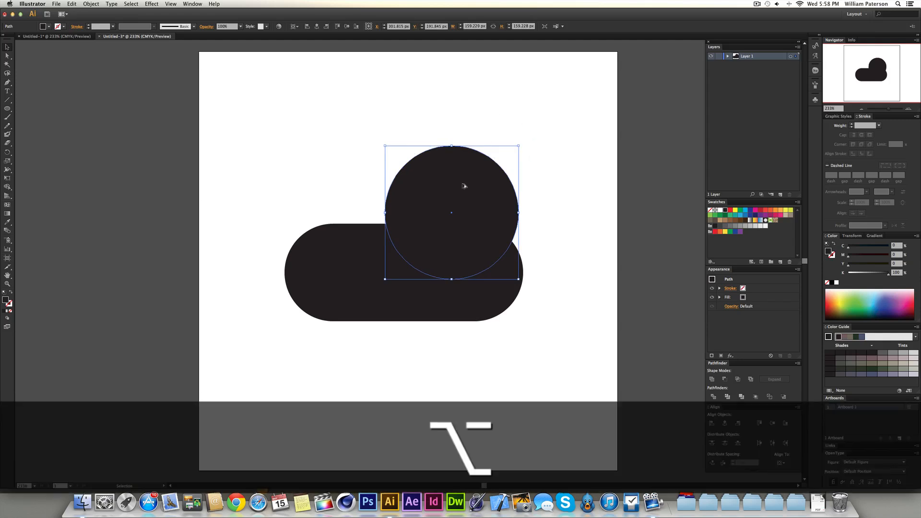
{"action": "left_click_drag", "start_coordinate": [450, 211], "coordinate": [315, 217]}
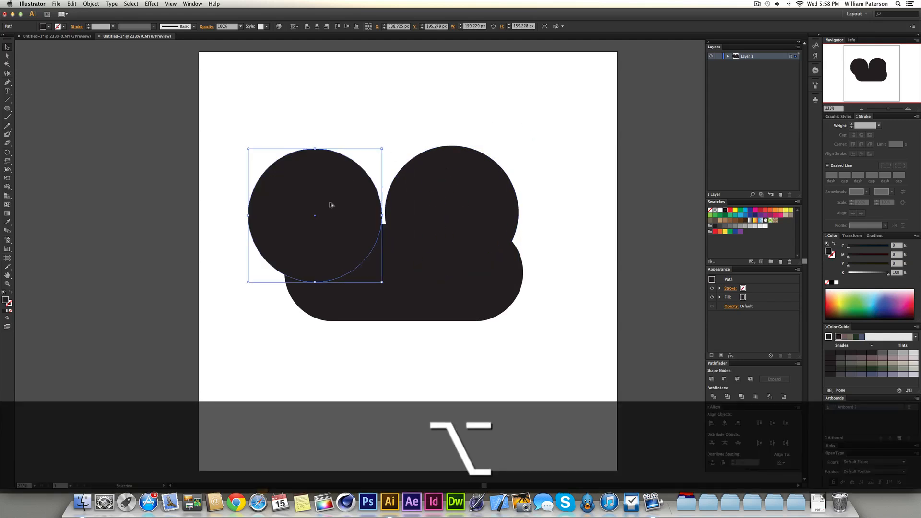
{"action": "mouse_move", "coordinate": [344, 204]}
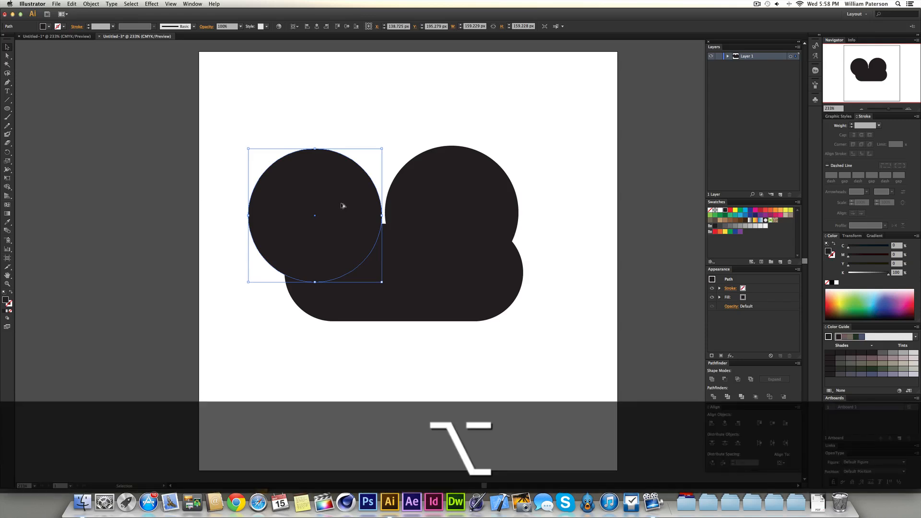
{"action": "left_click_drag", "start_coordinate": [316, 218], "coordinate": [346, 188]}
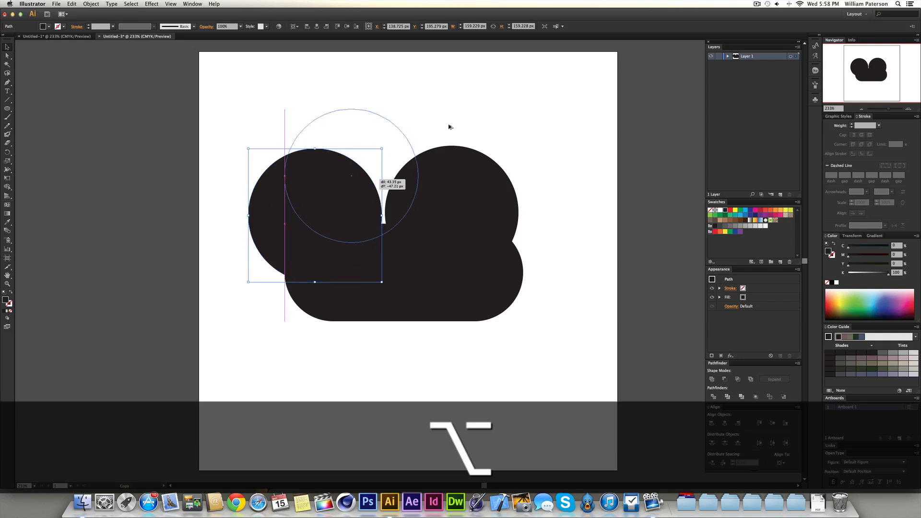
{"action": "key", "text": "cmd+z"}
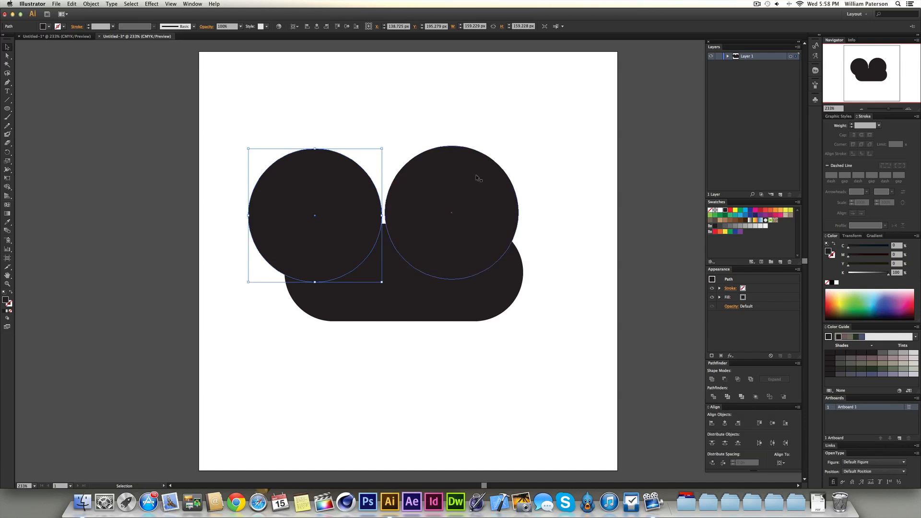
{"action": "mouse_move", "coordinate": [437, 174]}
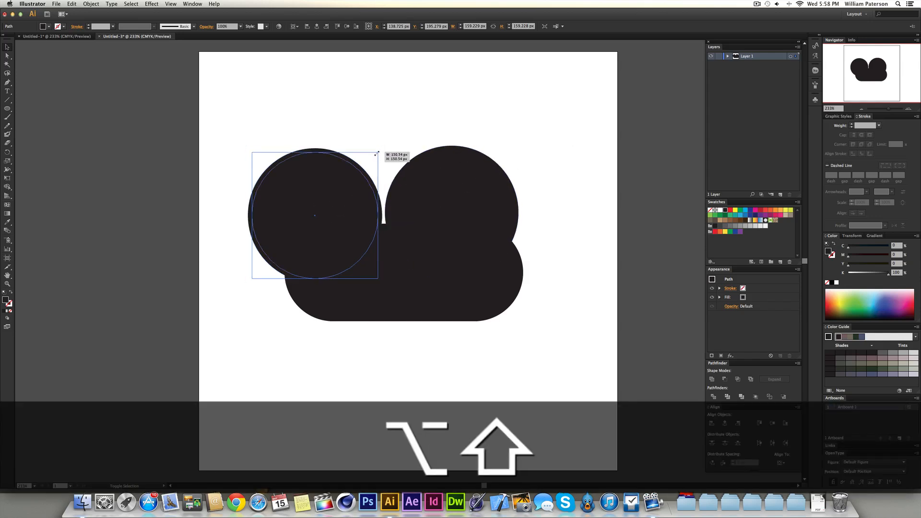
Shrink the left circle evenly and set it on the pill's upper left as a small bump.
{"action": "left_click_drag", "start_coordinate": [376, 153], "coordinate": [377, 171]}
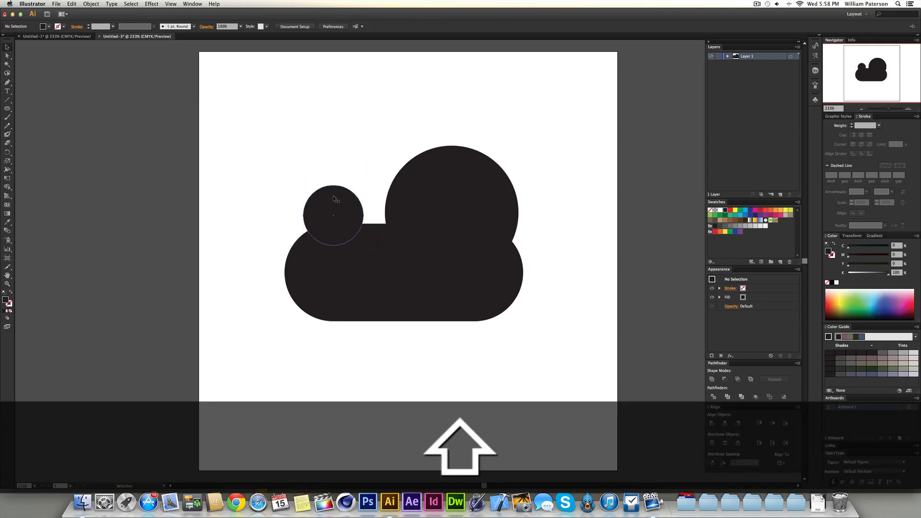
{"action": "left_click_drag", "start_coordinate": [333, 214], "coordinate": [362, 221]}
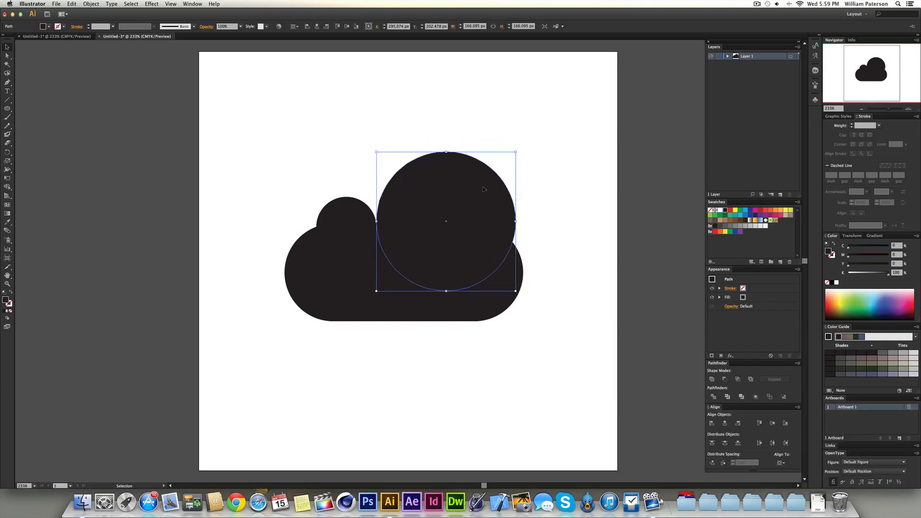
{"action": "left_click", "coordinate": [282, 217]}
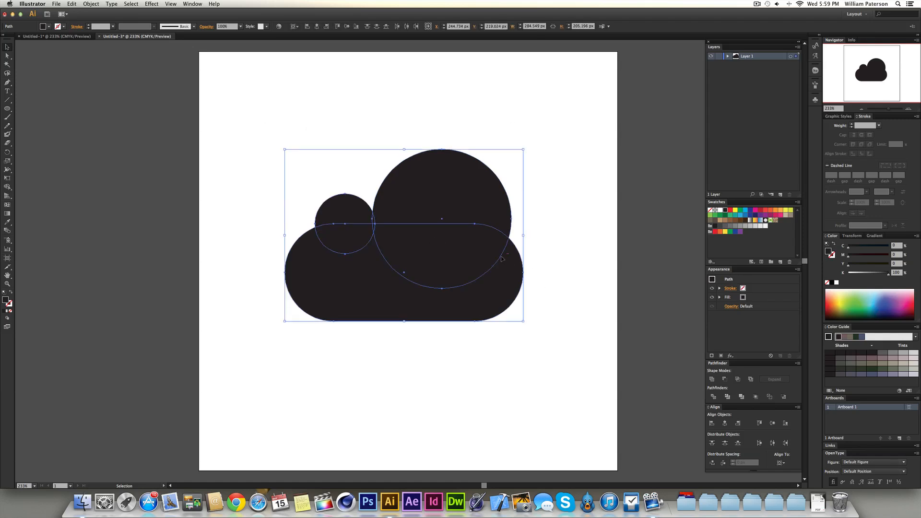
{"action": "mouse_move", "coordinate": [493, 183]}
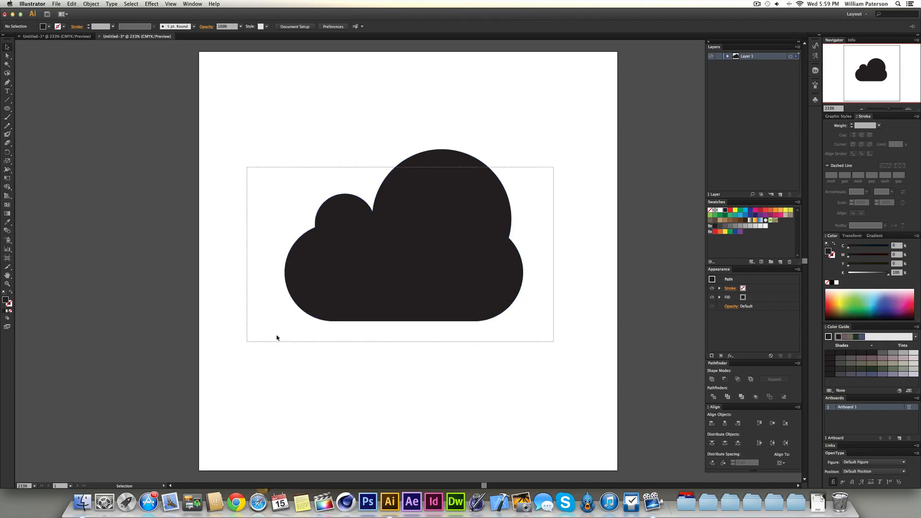
Unite the pill and both circles with Pathfinder, then undo the merge.
{"action": "left_click", "coordinate": [403, 234]}
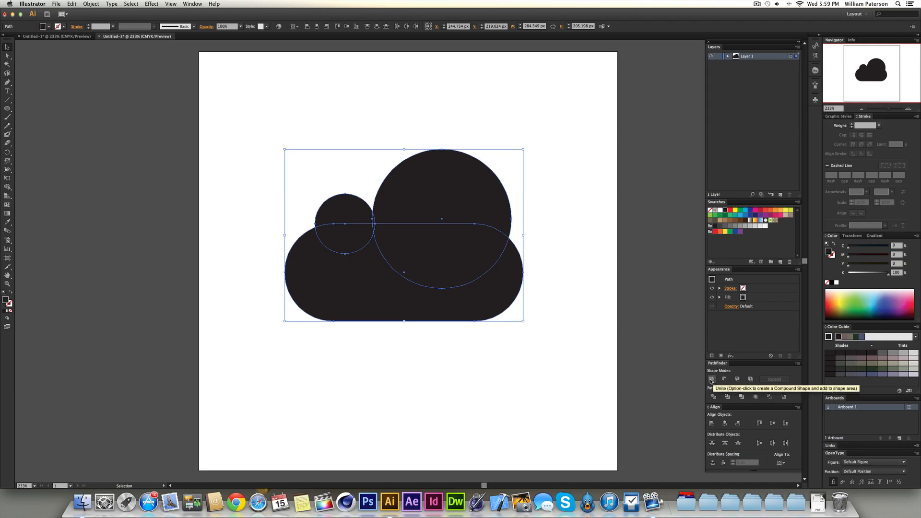
{"action": "left_click", "coordinate": [712, 379]}
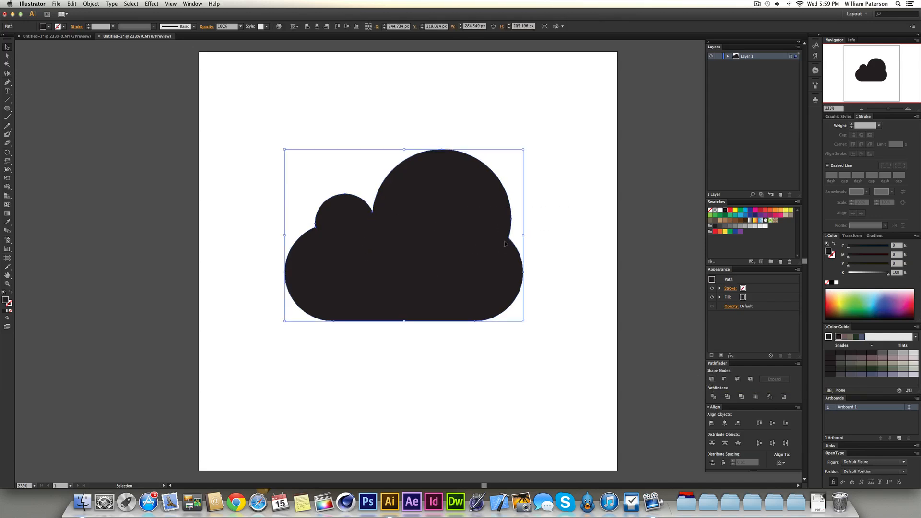
{"action": "mouse_move", "coordinate": [359, 238]}
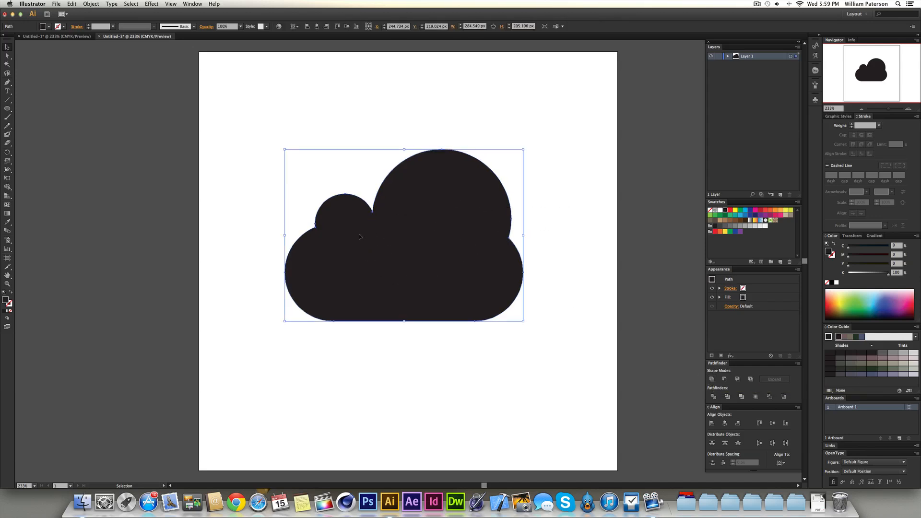
{"action": "key", "text": "cmd"}
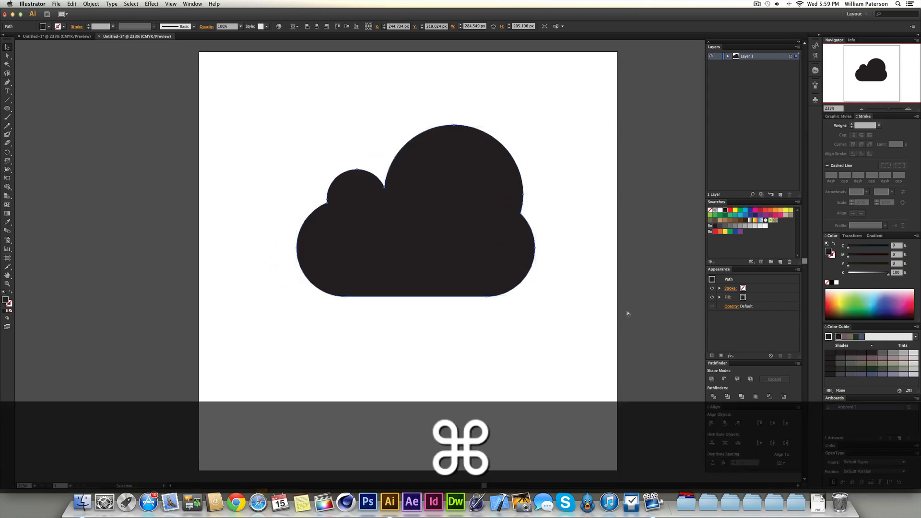
{"action": "key", "text": "cmd+z"}
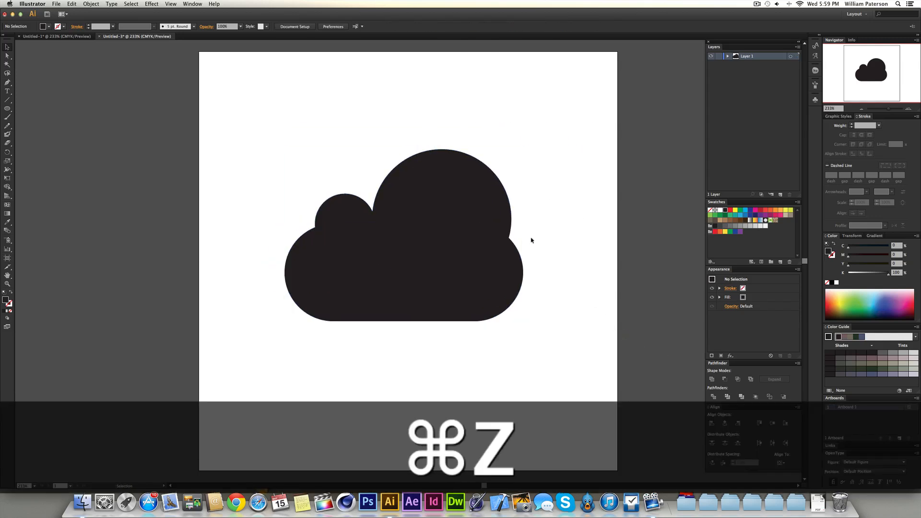
Undo further and recombine the three shapes into one cloud path with Shape Builder.
{"action": "key", "text": "cmd+z"}
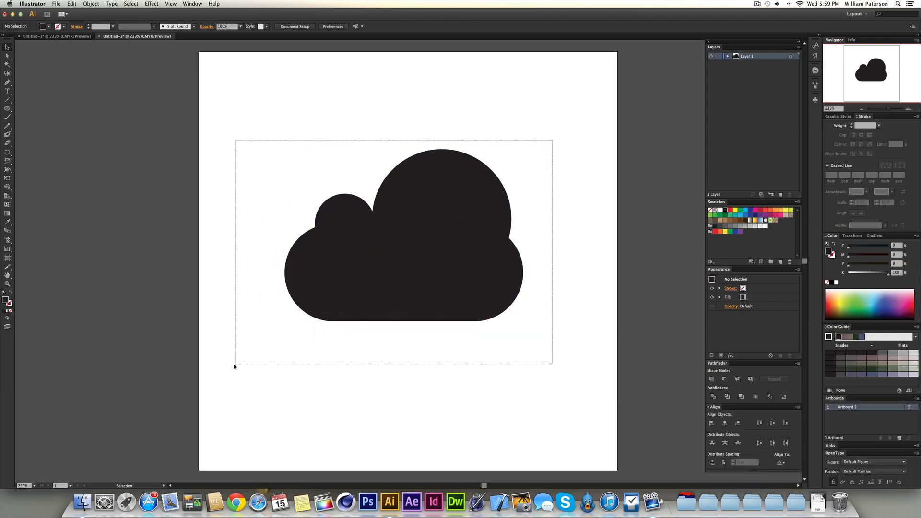
{"action": "left_click", "coordinate": [437, 263]}
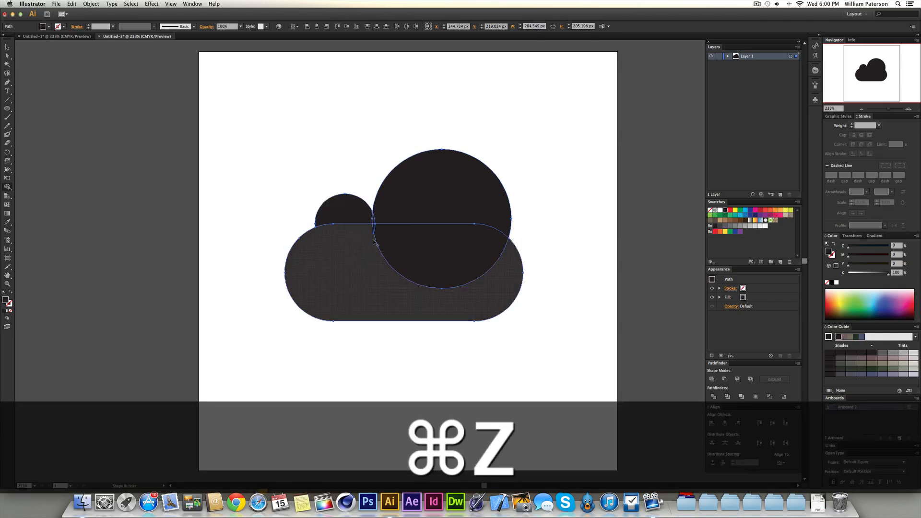
{"action": "key", "text": "cmd+z"}
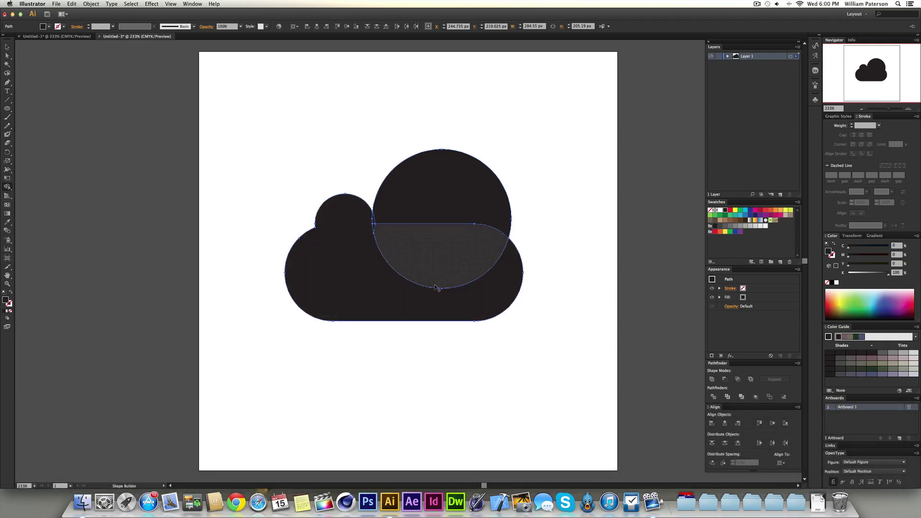
{"action": "left_click", "coordinate": [438, 284]}
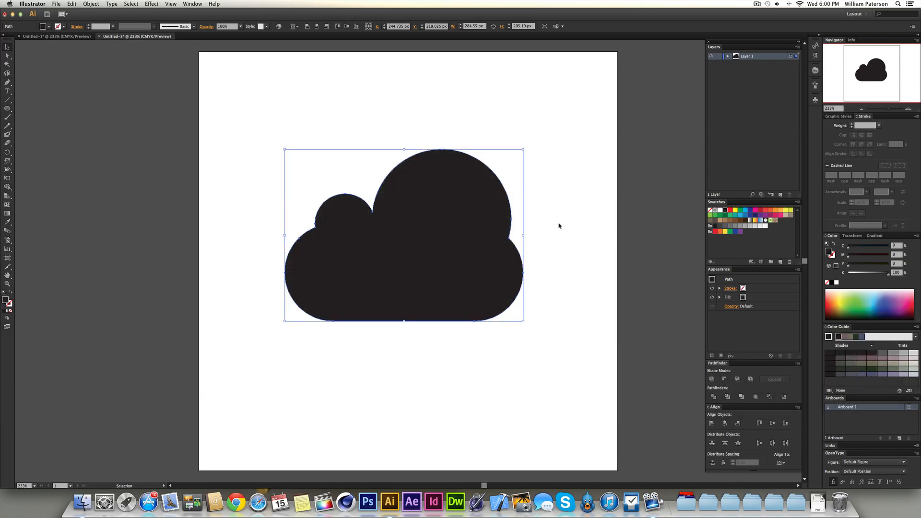
{"action": "mouse_move", "coordinate": [425, 268]}
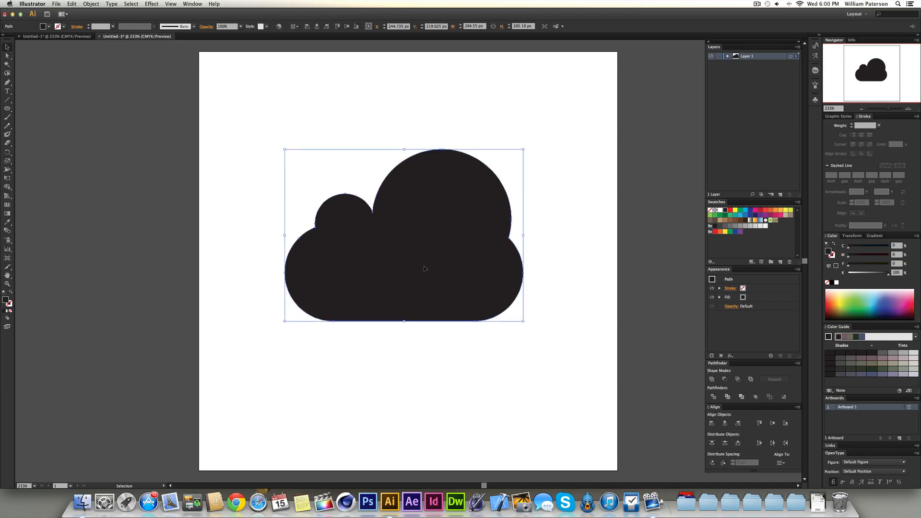
{"action": "mouse_move", "coordinate": [489, 276]}
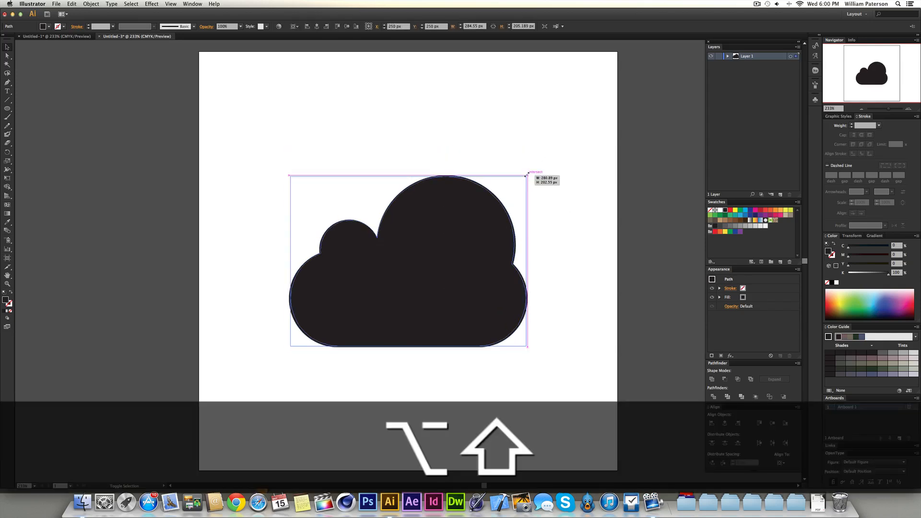
Remove the enlarged cloud's fill, leaving a thin dark outline, and focus the stroke weight.
{"action": "left_click", "coordinate": [560, 222]}
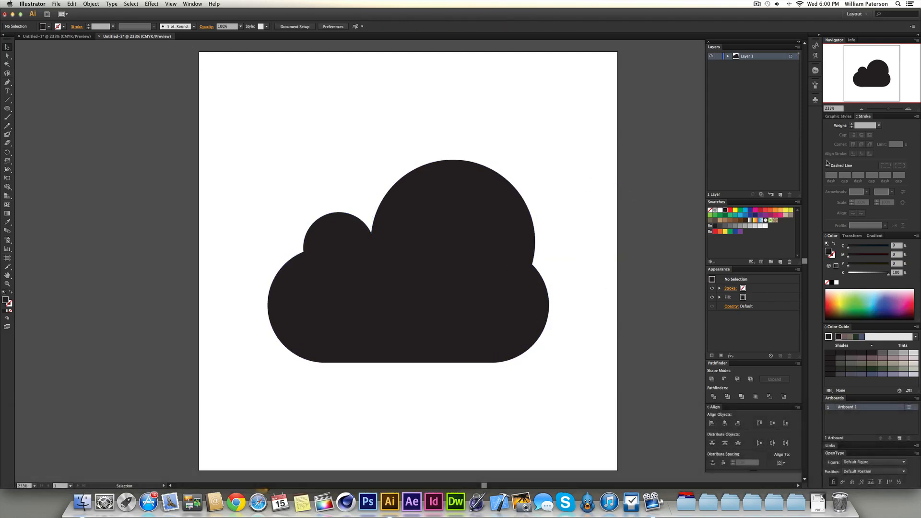
{"action": "left_click", "coordinate": [448, 272]}
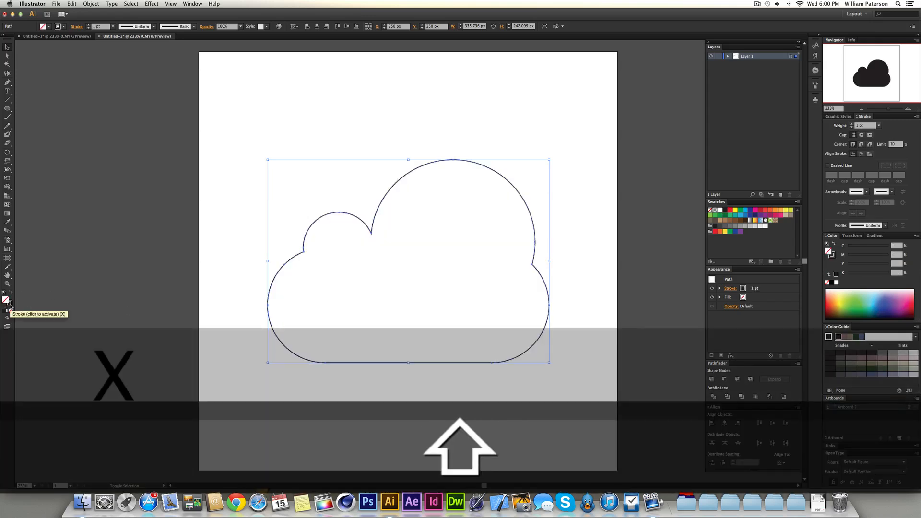
{"action": "left_click", "coordinate": [6, 299]}
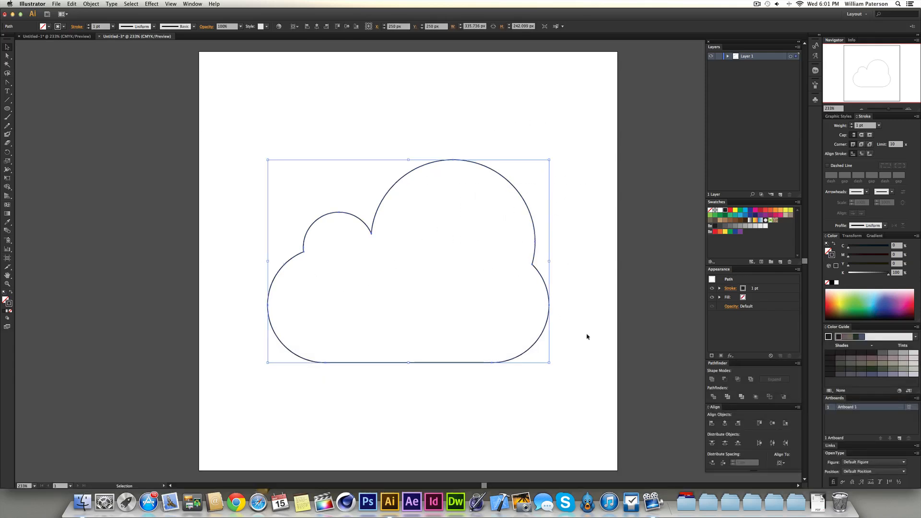
{"action": "left_click", "coordinate": [407, 309]}
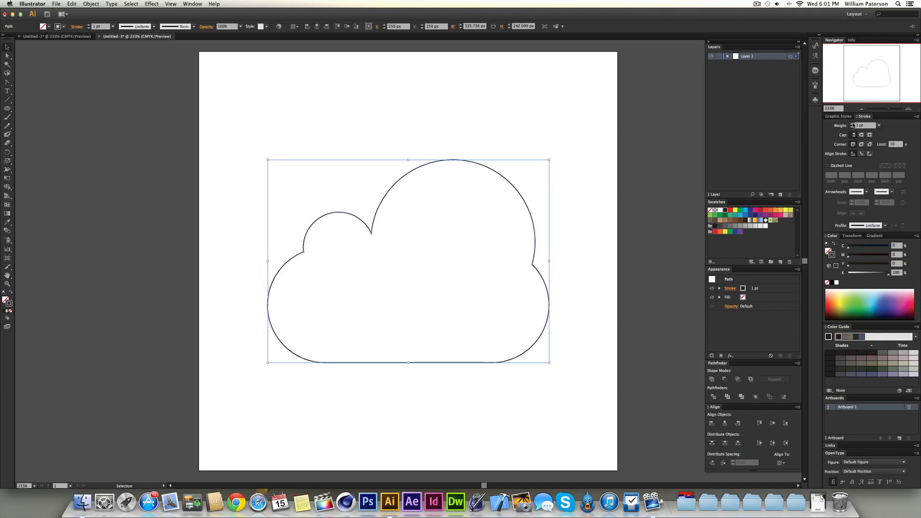
Set the stroke weight to 9 and the Stroke panel corner to Round Join.
{"action": "type", "text": "9"}
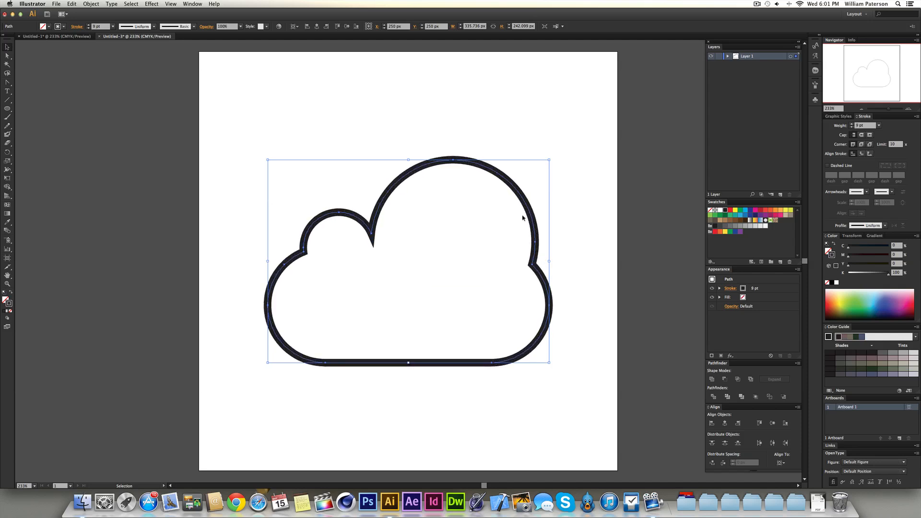
{"action": "mouse_move", "coordinate": [479, 229]}
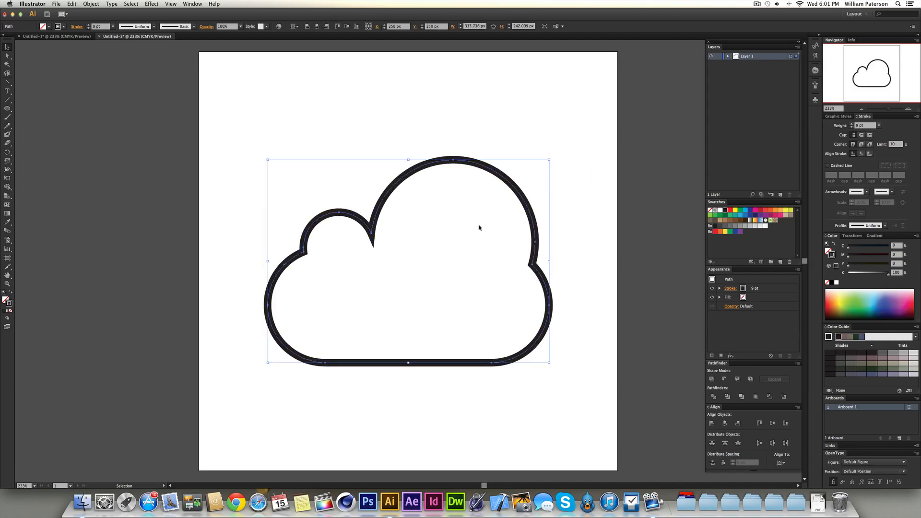
{"action": "mouse_move", "coordinate": [495, 219]}
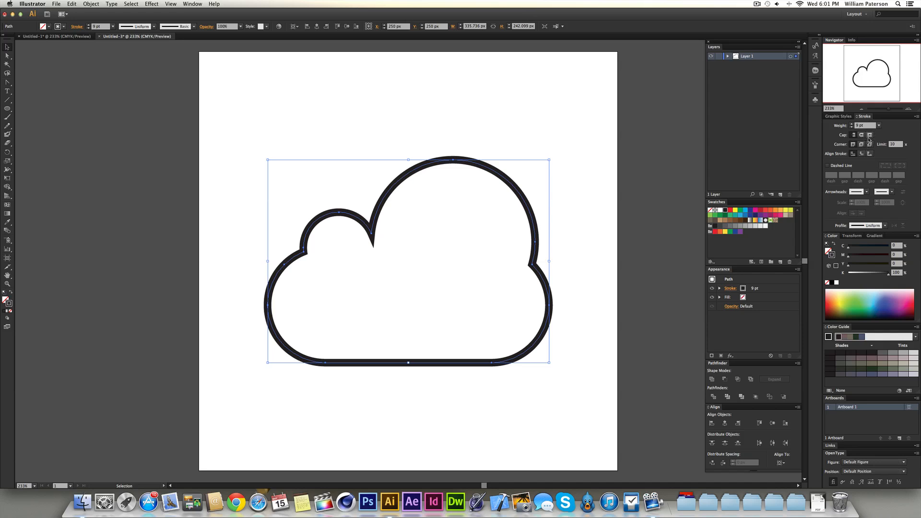
{"action": "mouse_move", "coordinate": [352, 171]}
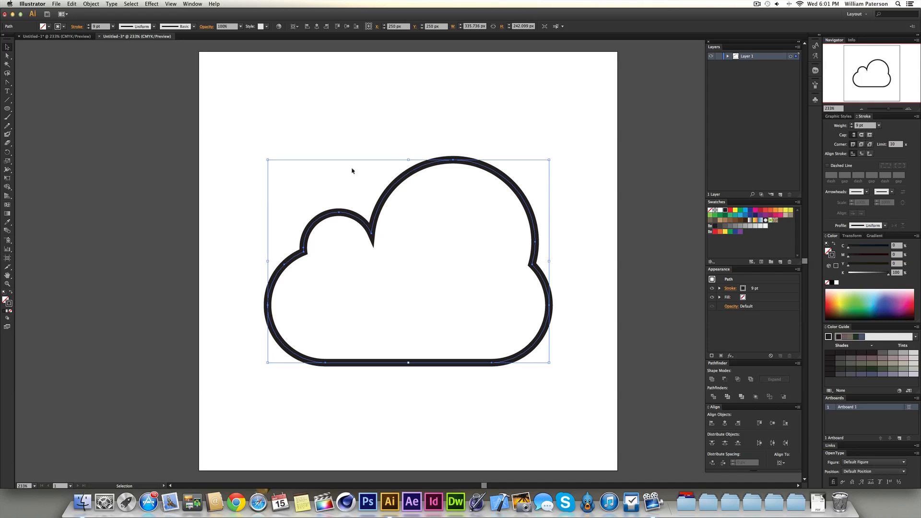
{"action": "left_click", "coordinate": [191, 4]}
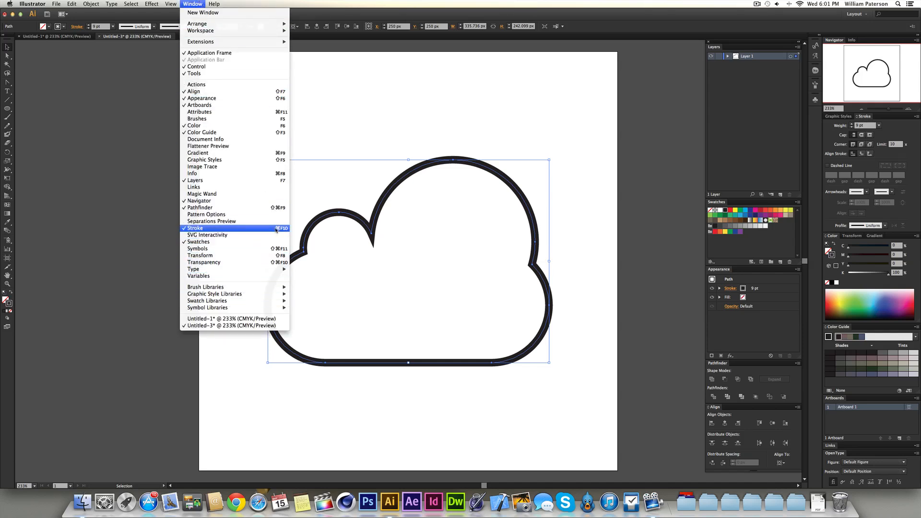
{"action": "left_click", "coordinate": [213, 228]}
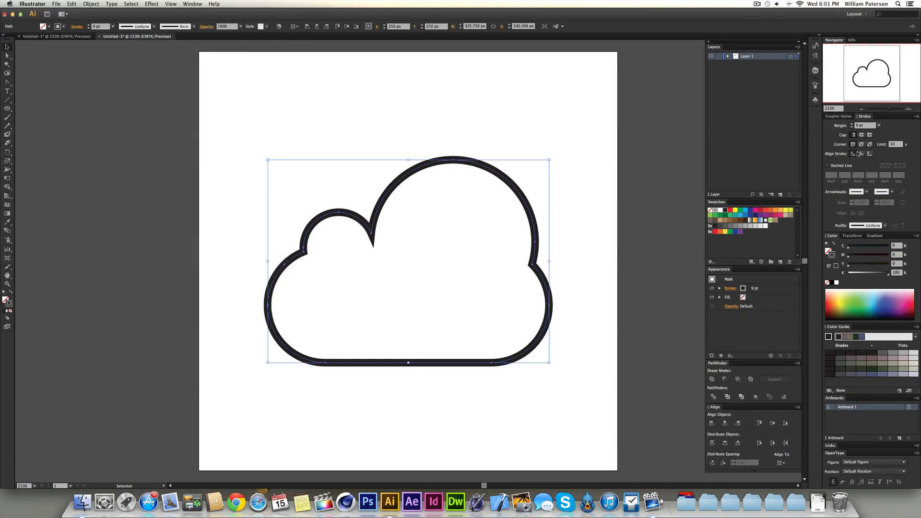
{"action": "mouse_move", "coordinate": [861, 144]}
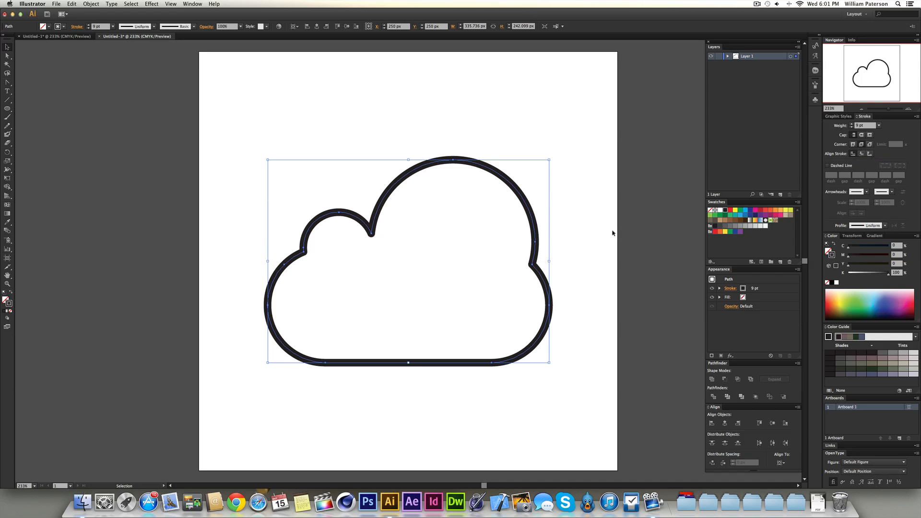
{"action": "left_click", "coordinate": [343, 234]}
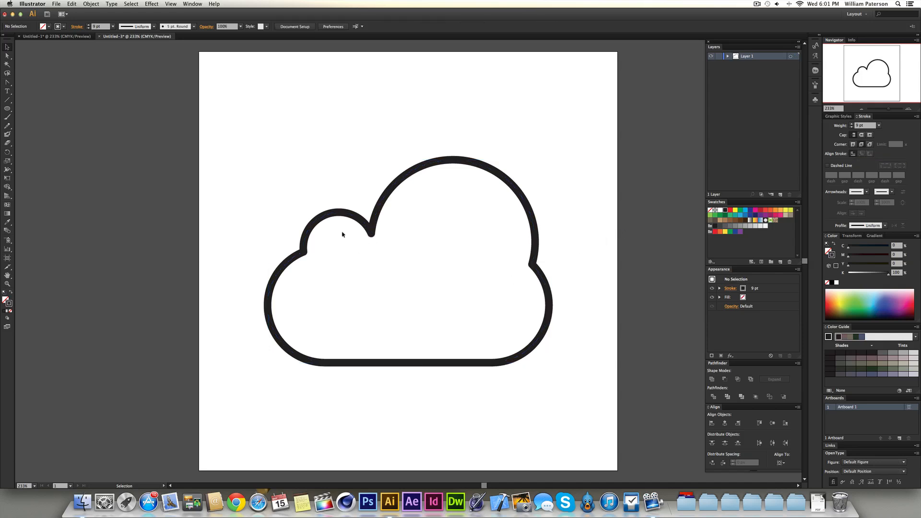
{"action": "mouse_move", "coordinate": [499, 234]}
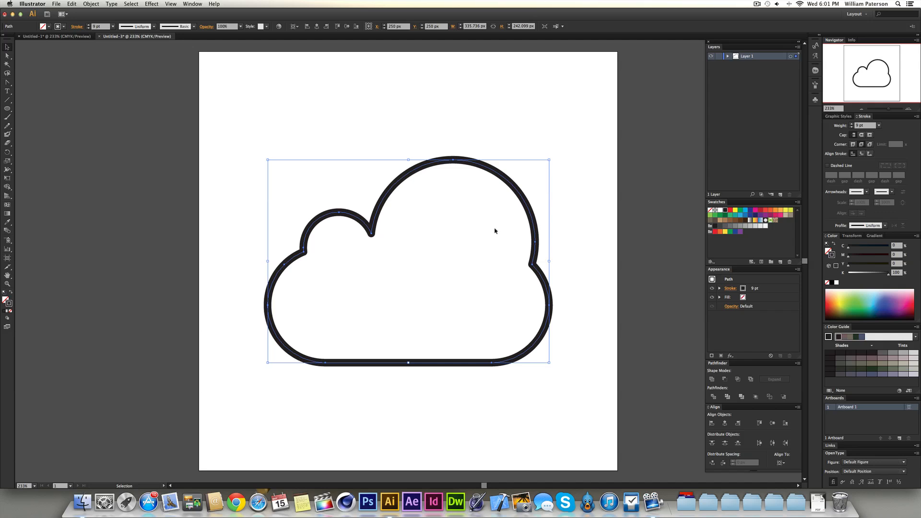
{"action": "mouse_move", "coordinate": [682, 241]}
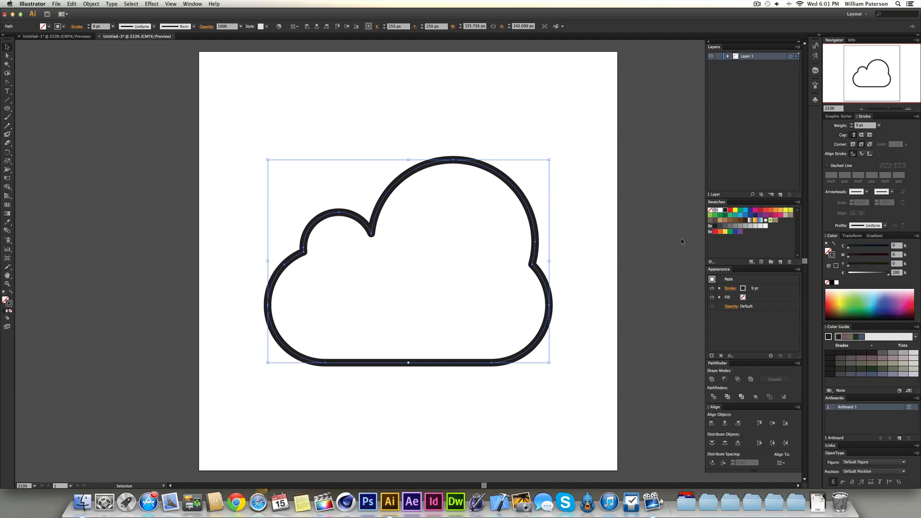
{"action": "mouse_move", "coordinate": [549, 128]}
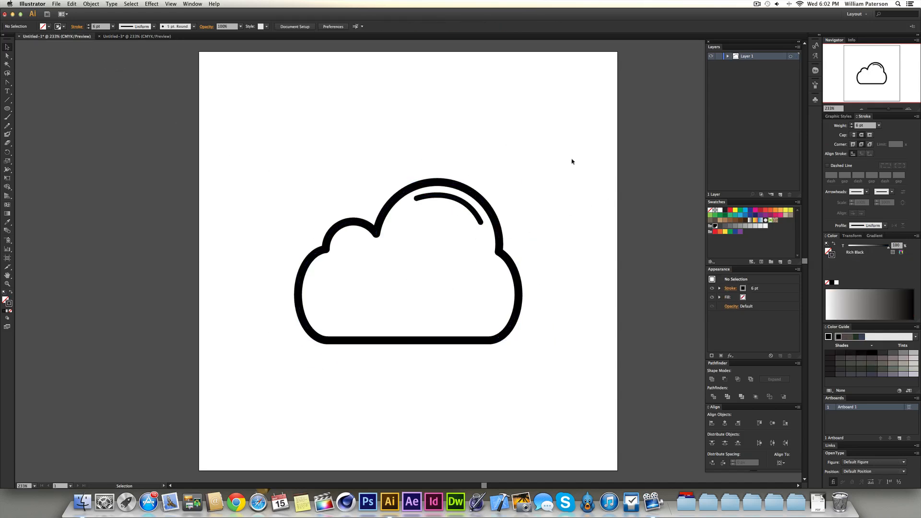
{"action": "mouse_move", "coordinate": [309, 197]}
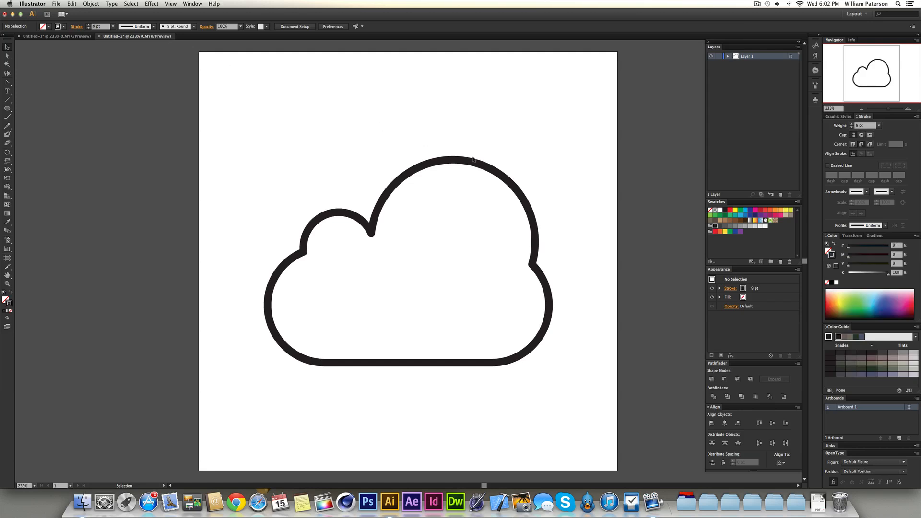
{"action": "mouse_move", "coordinate": [572, 165]}
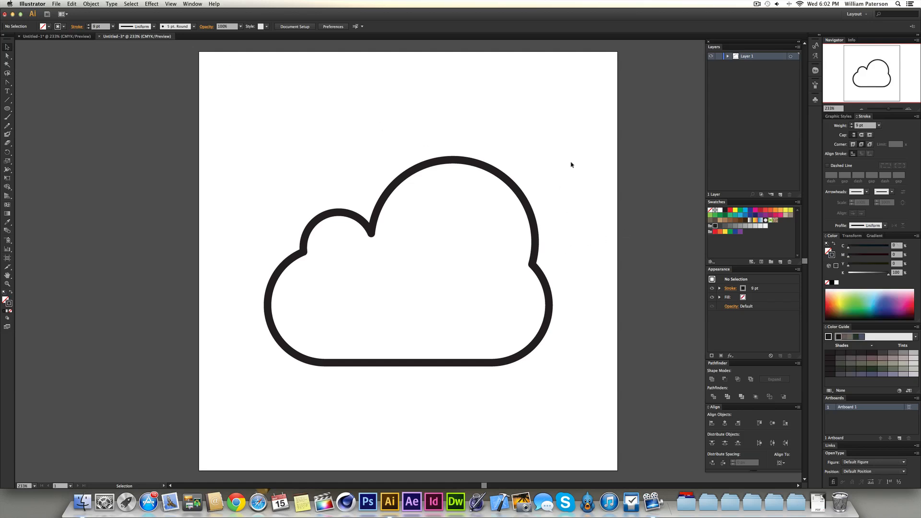
Draw a curved highlight arc in the cloud's upper right and give it round caps.
{"action": "key", "text": "p"}
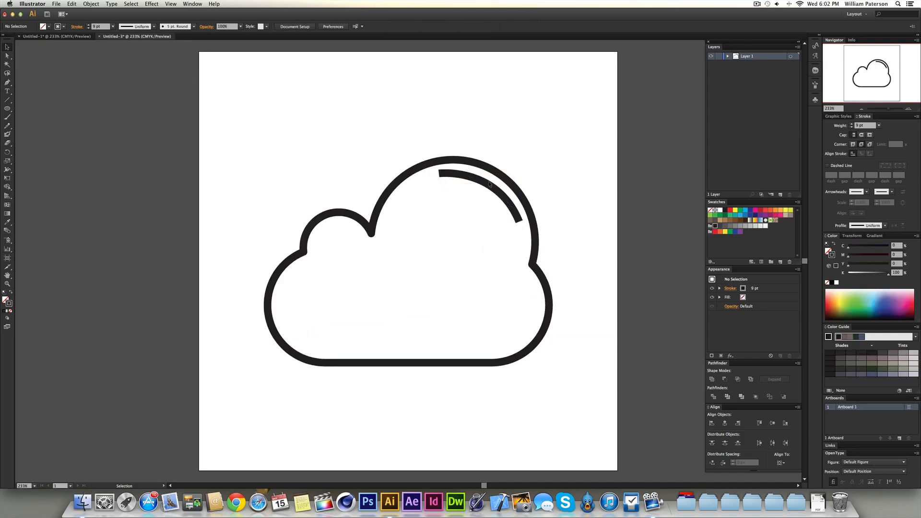
{"action": "left_click", "coordinate": [489, 188]}
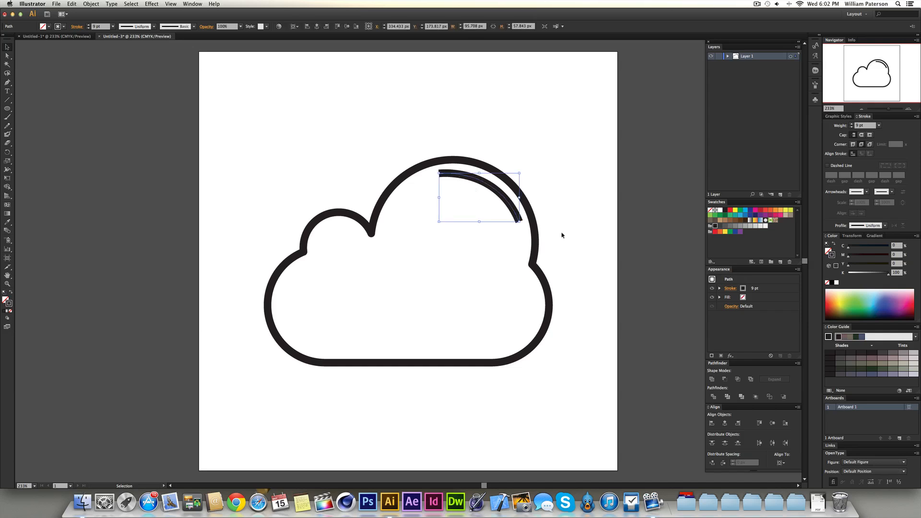
{"action": "mouse_move", "coordinate": [854, 134]}
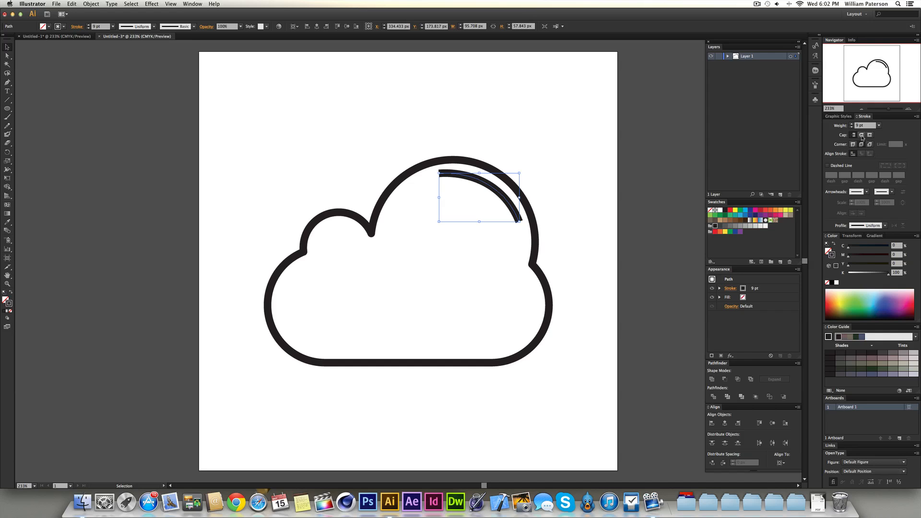
{"action": "mouse_move", "coordinate": [854, 135]}
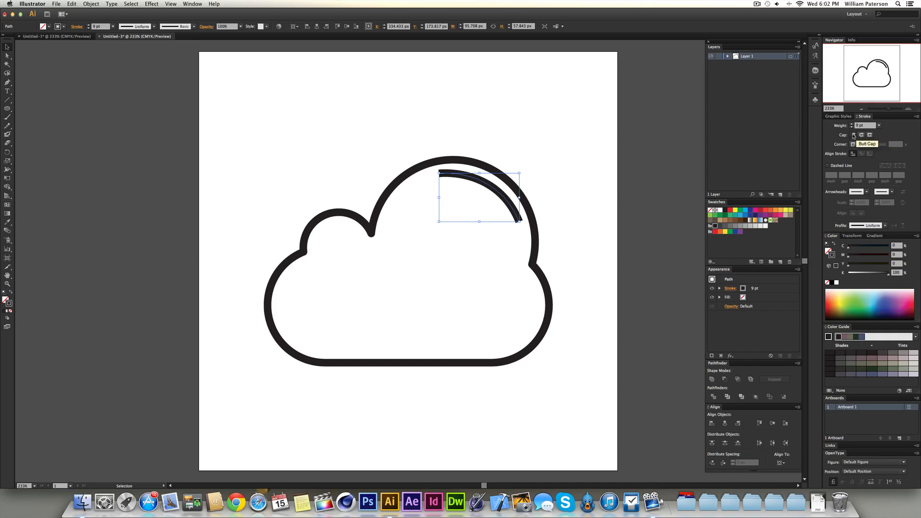
{"action": "mouse_move", "coordinate": [861, 135]}
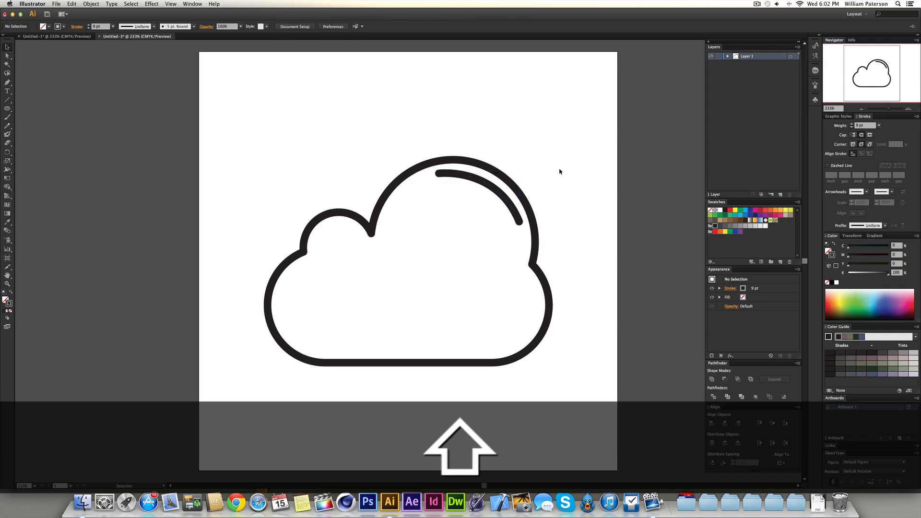
{"action": "left_click", "coordinate": [478, 177]}
{"action": "type", "text": "6"}
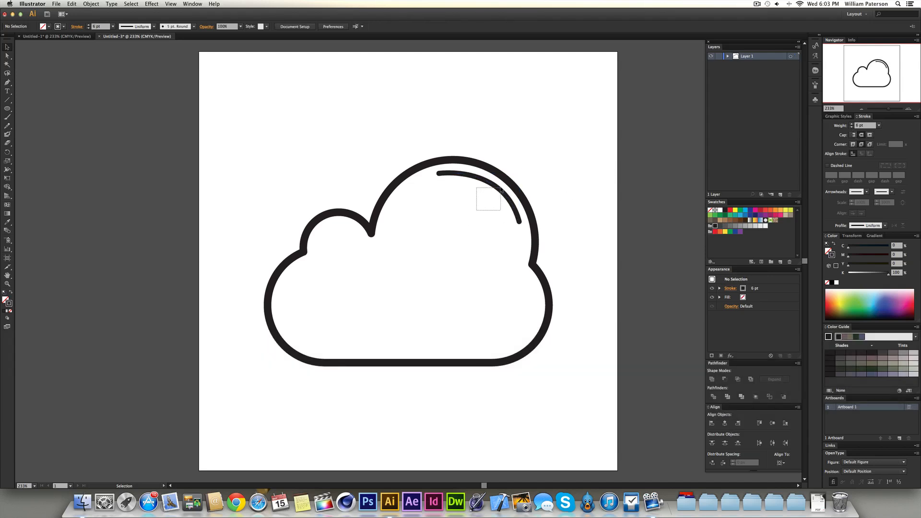
{"action": "left_click", "coordinate": [501, 194]}
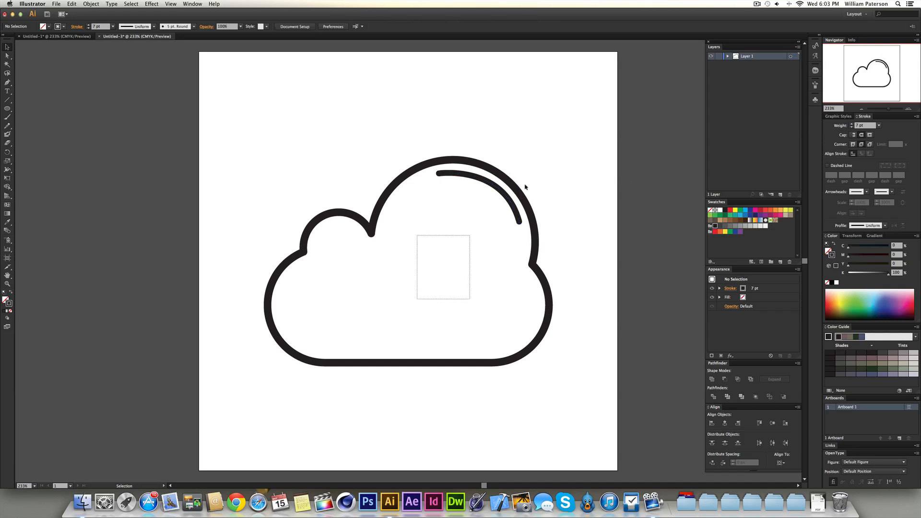
Select the cloud and arc, group them, collapse the group in Layers and align it on the artboard.
{"action": "key", "text": "cmd+a"}
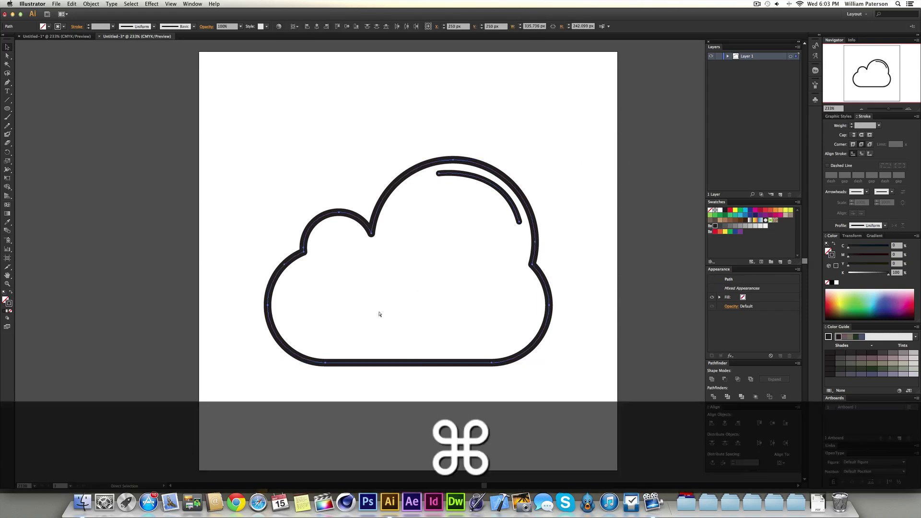
{"action": "key", "text": "cmd+g"}
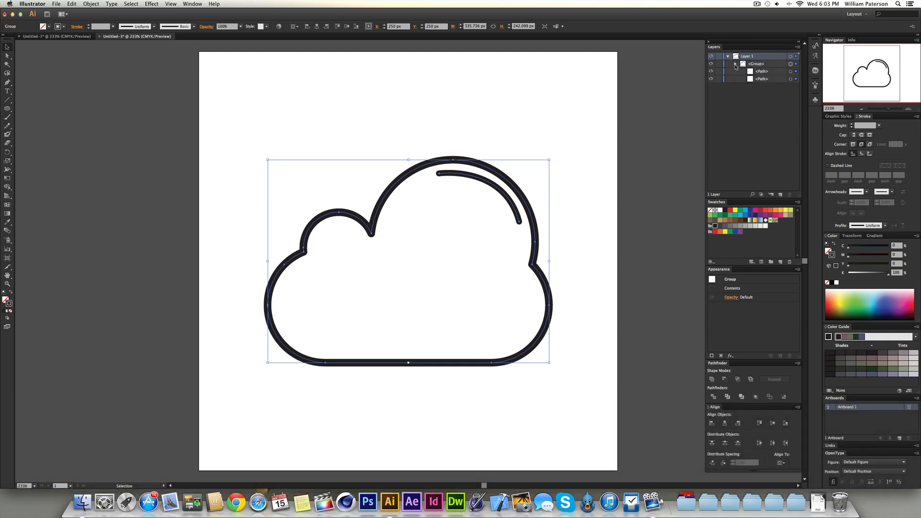
{"action": "left_click", "coordinate": [735, 63]}
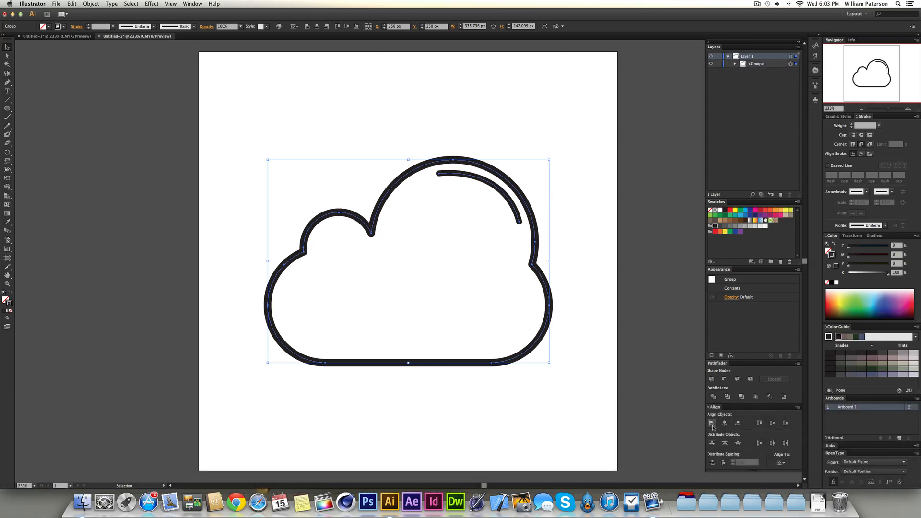
{"action": "left_click", "coordinate": [633, 176]}
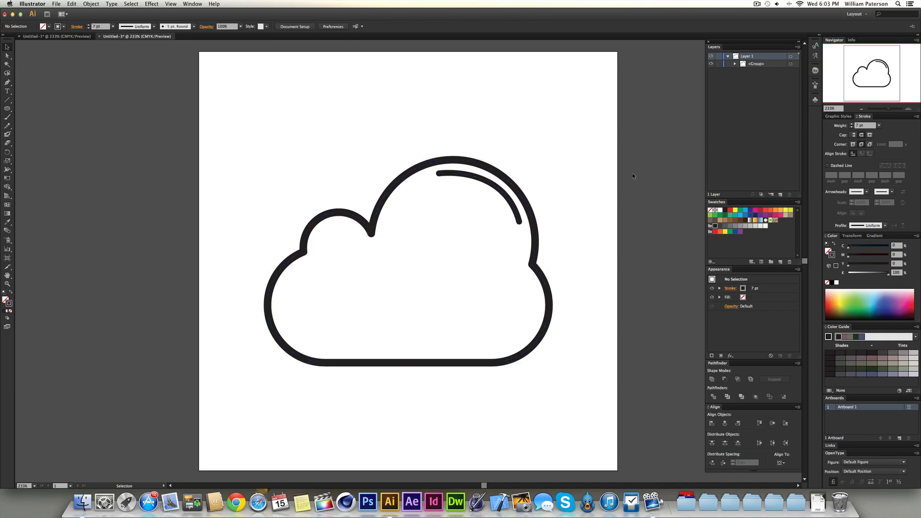
{"action": "key", "text": "cmd+-"}
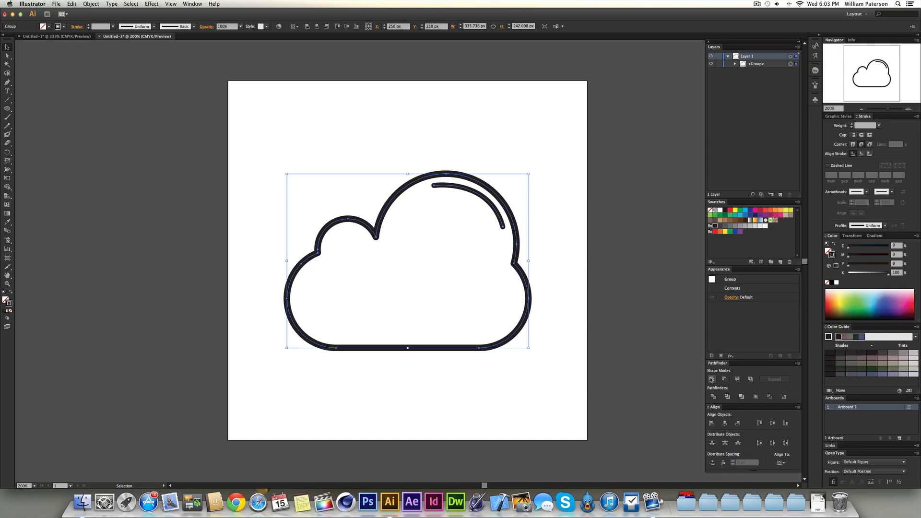
{"action": "mouse_move", "coordinate": [556, 171]}
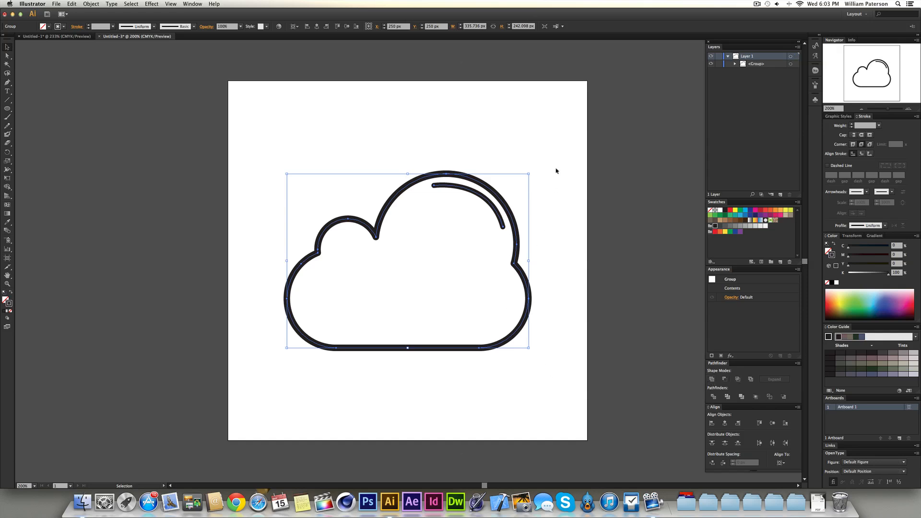